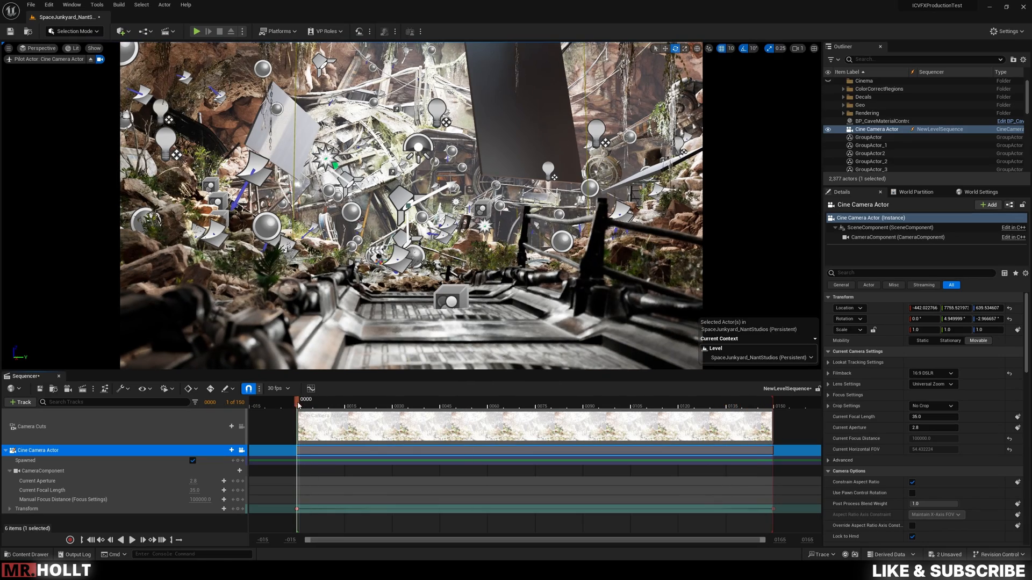
pyautogui.moveTo(91, 388)
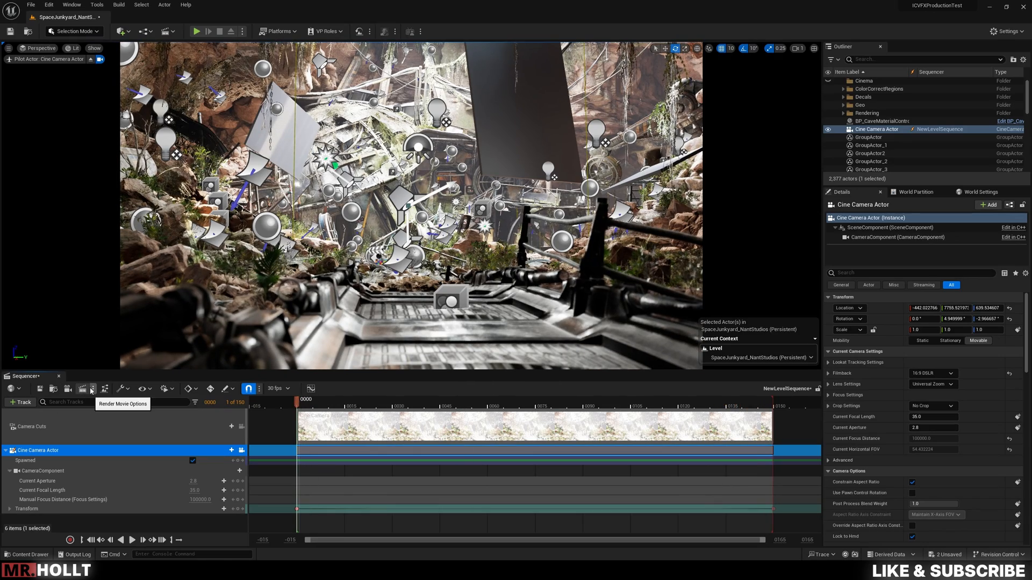
# Switch the Sequencer's render movie option to Movie Render Queue
pyautogui.click(90, 390)
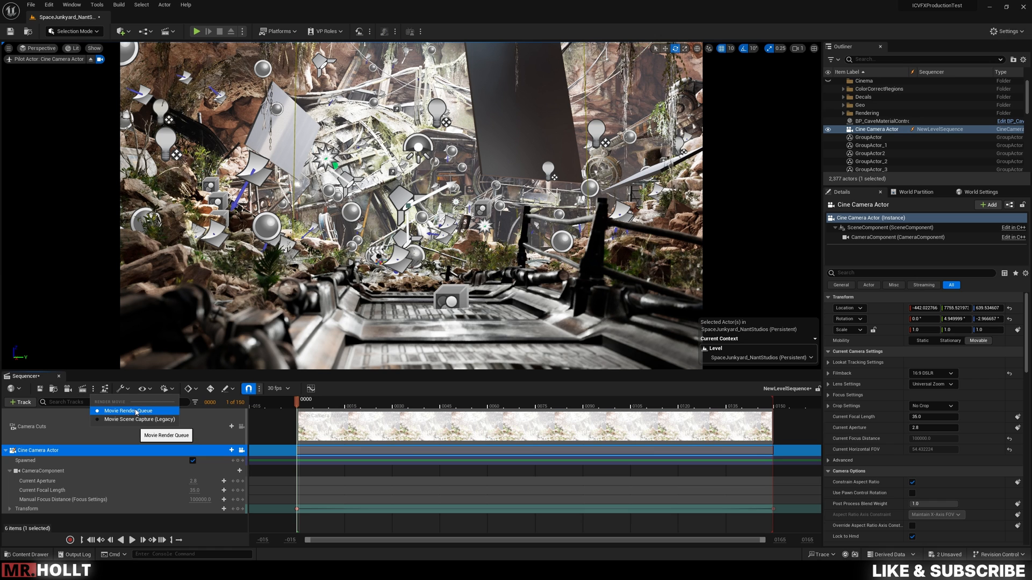
pyautogui.click(136, 411)
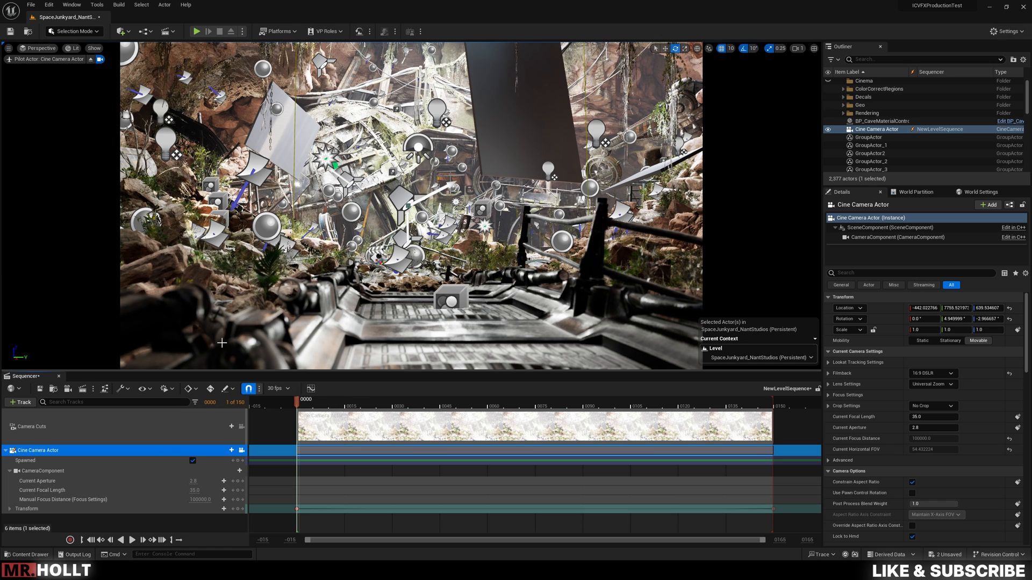
pyautogui.click(48, 5)
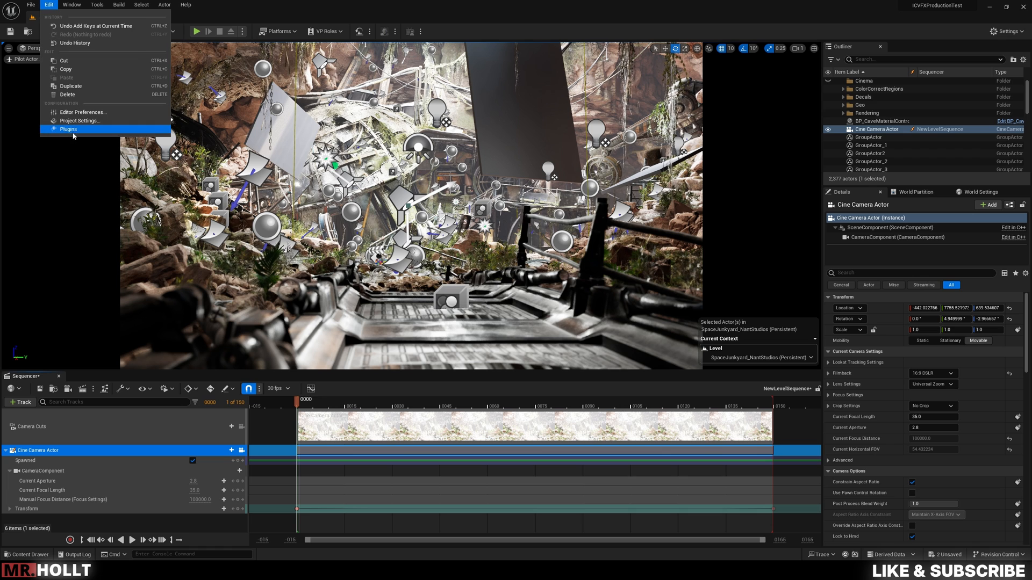
pyautogui.click(68, 130)
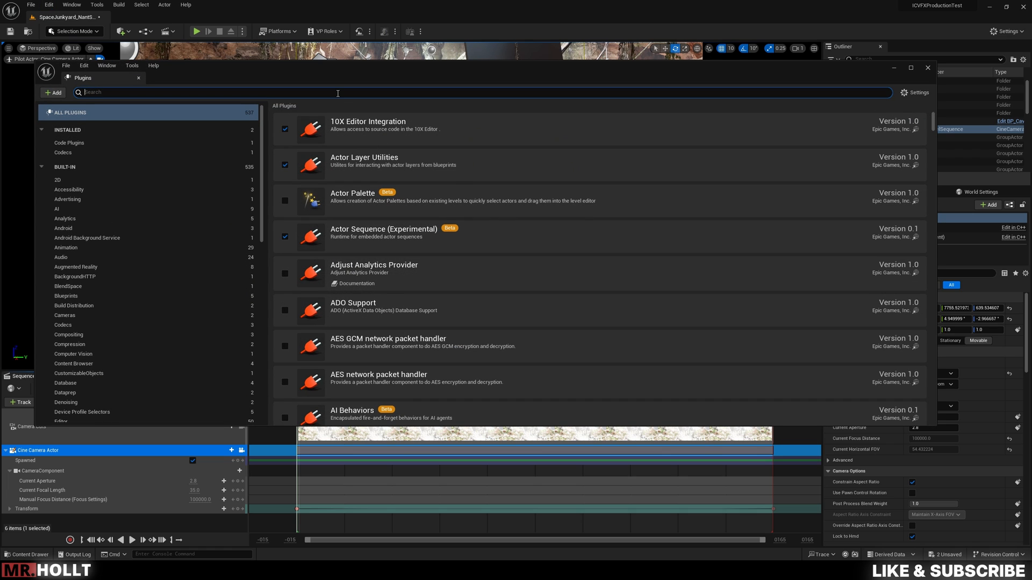
pyautogui.write('movie re')
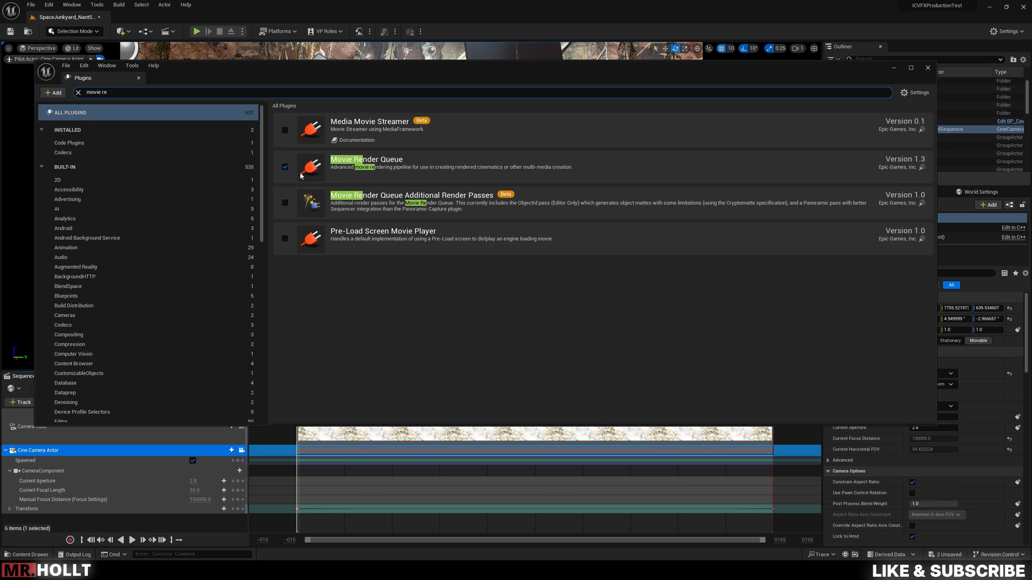
pyautogui.moveTo(494, 179)
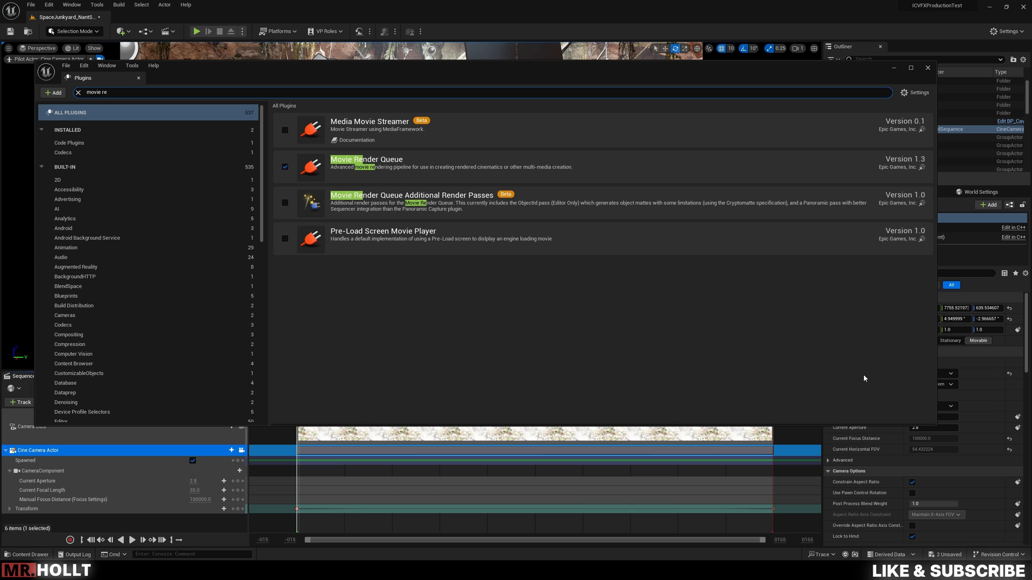
pyautogui.moveTo(929, 69)
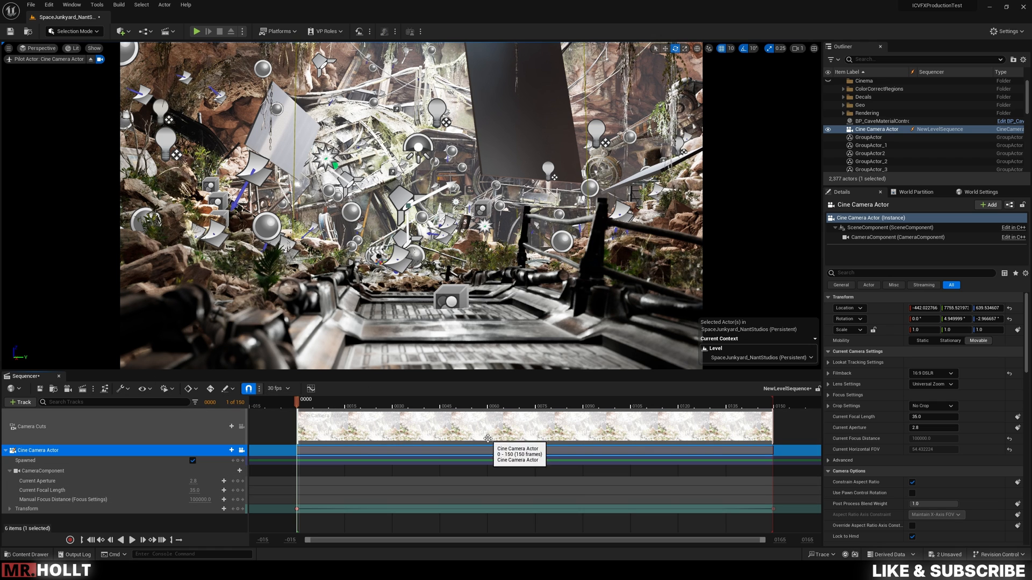
pyautogui.moveTo(82, 389)
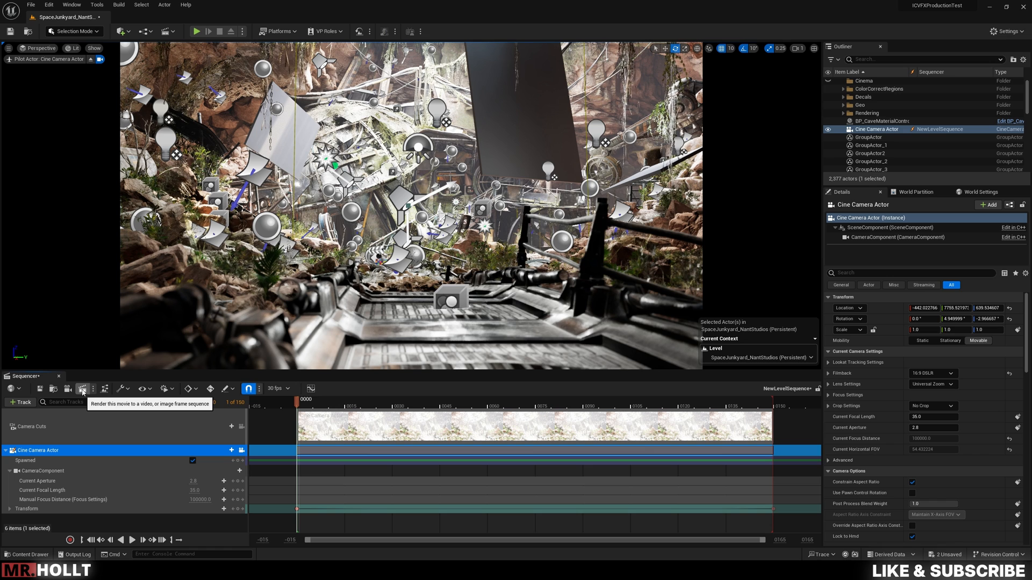
# Open Movie Render Queue for NewLevelSequence and enlarge its window
pyautogui.click(82, 390)
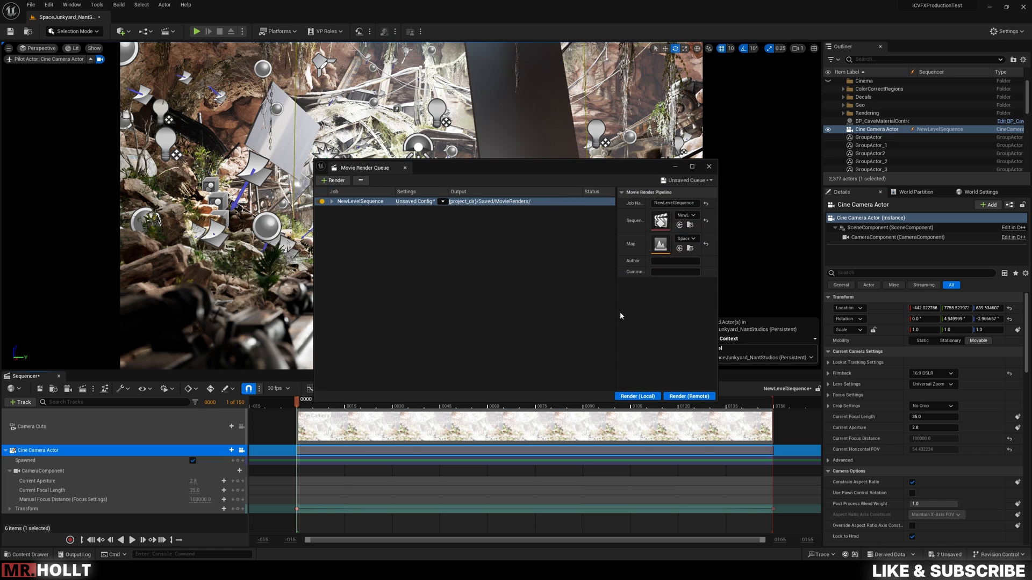
pyautogui.moveTo(362, 167); pyautogui.dragTo(224, 126)
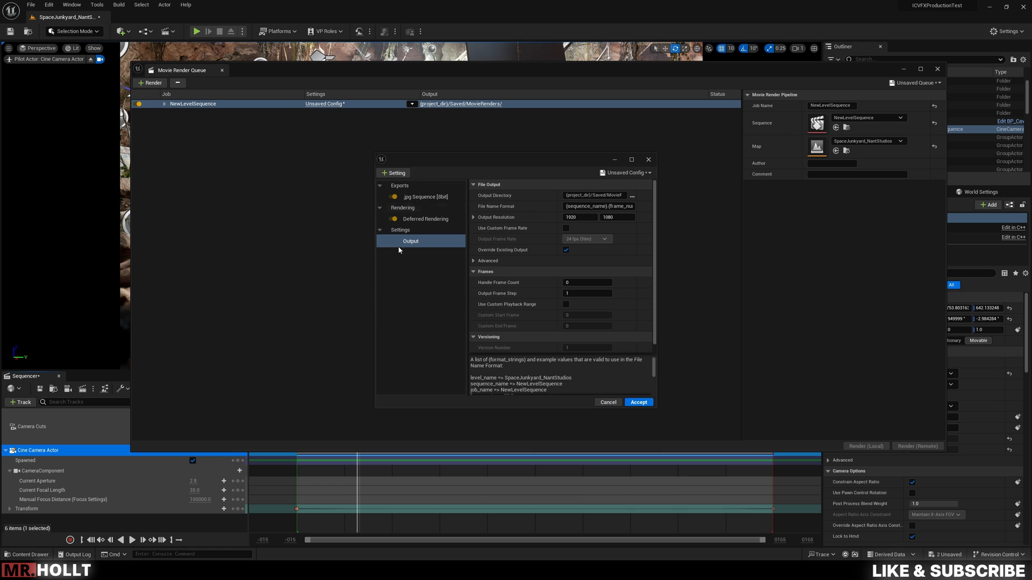
pyautogui.moveTo(395, 178)
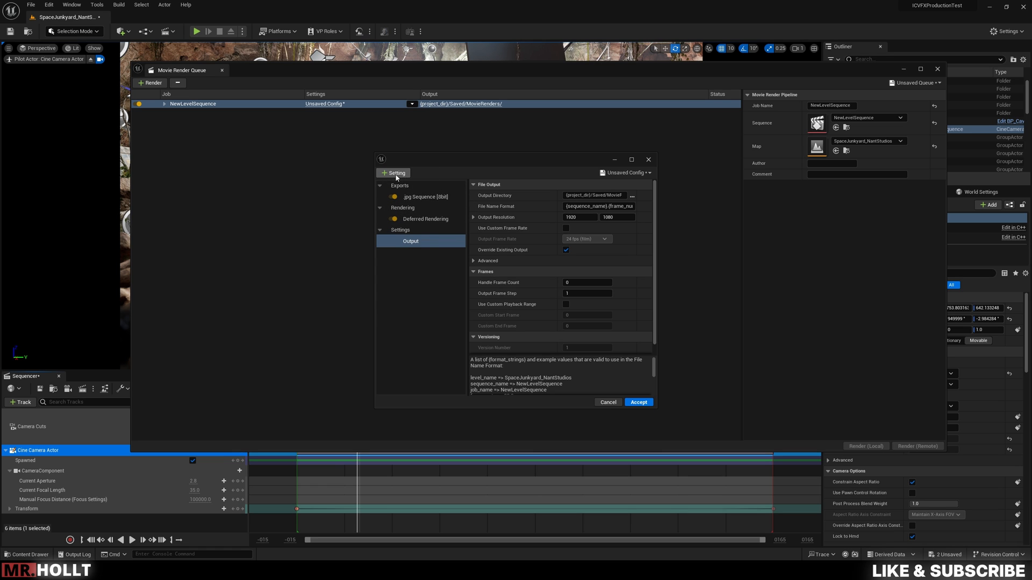
# Add EXR Sequence, Anti-aliasing and Console Variables settings to the render job
pyautogui.click(417, 241)
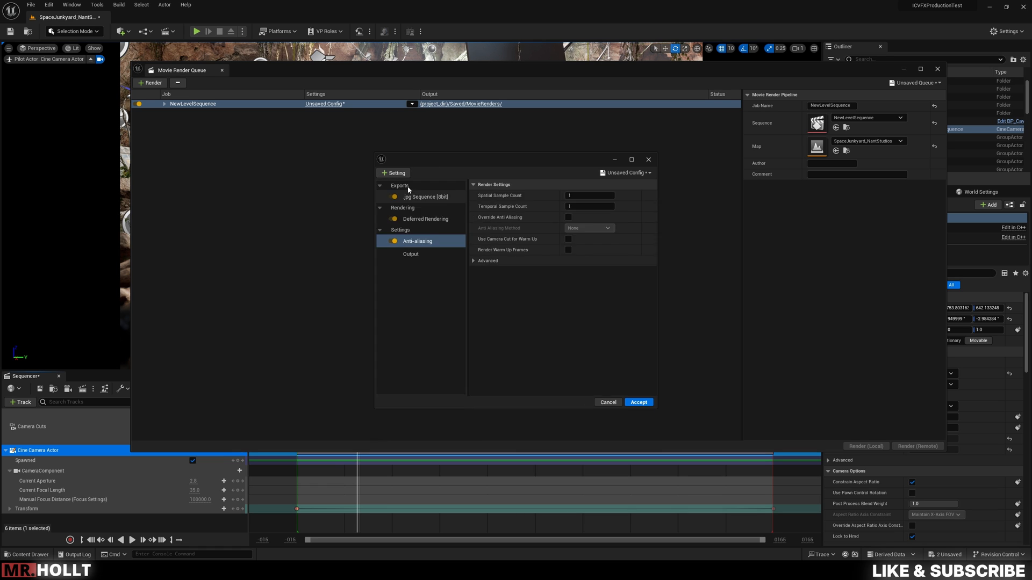
pyautogui.click(423, 255)
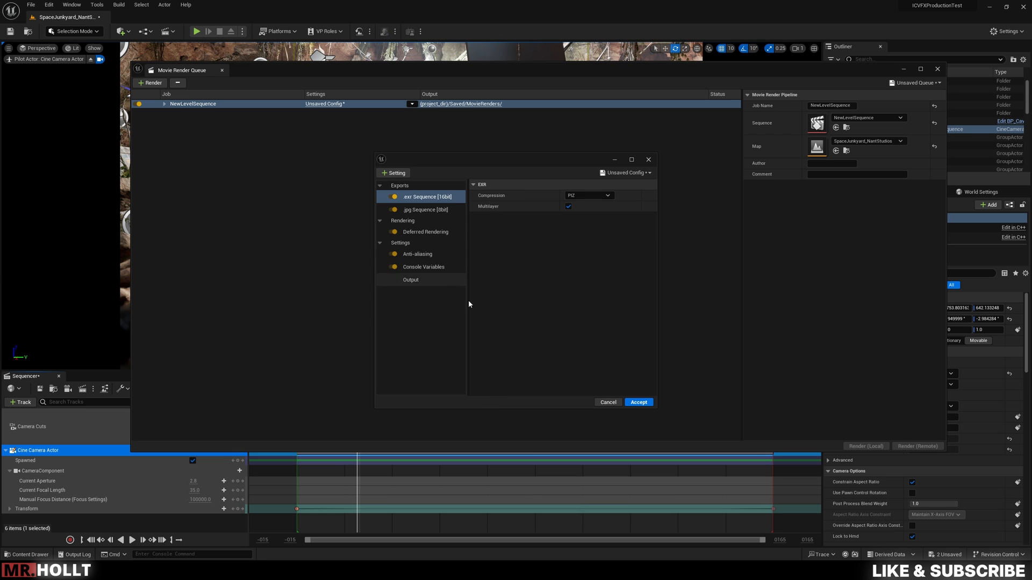
pyautogui.click(426, 209)
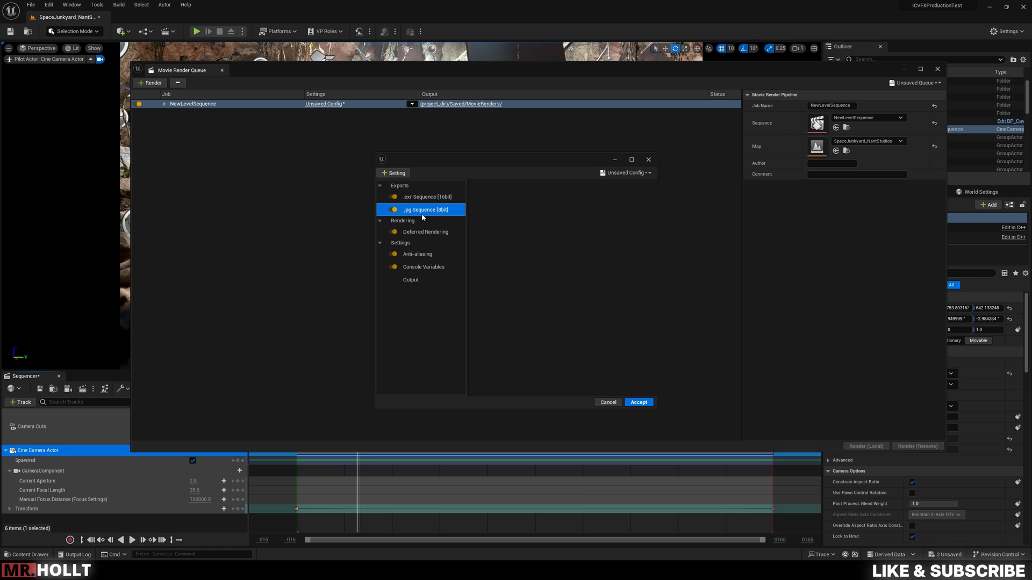
# Review the EXR, JPG and Deferred Rendering settings, then show the Anti-aliasing options
pyautogui.click(427, 196)
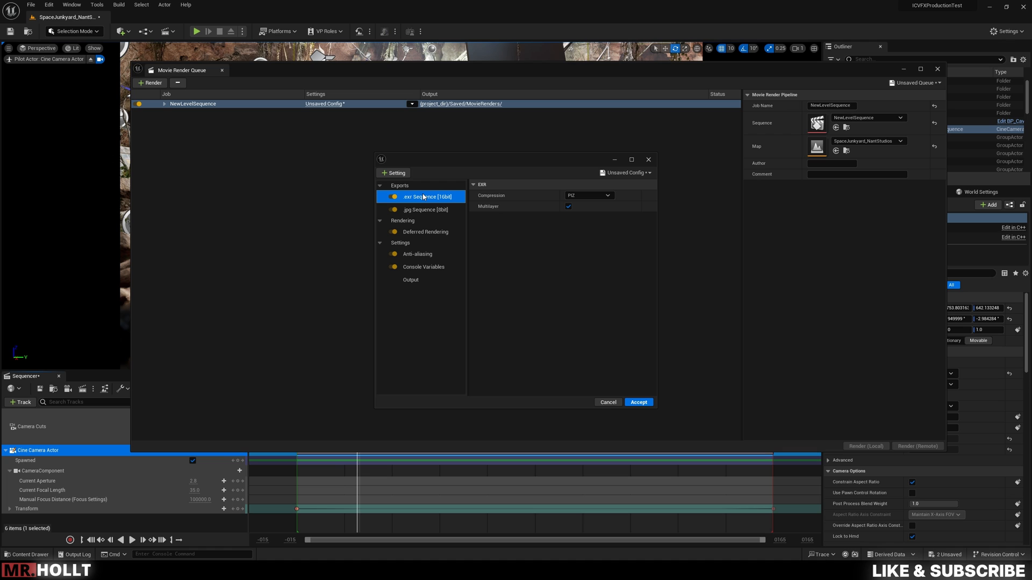
pyautogui.click(426, 209)
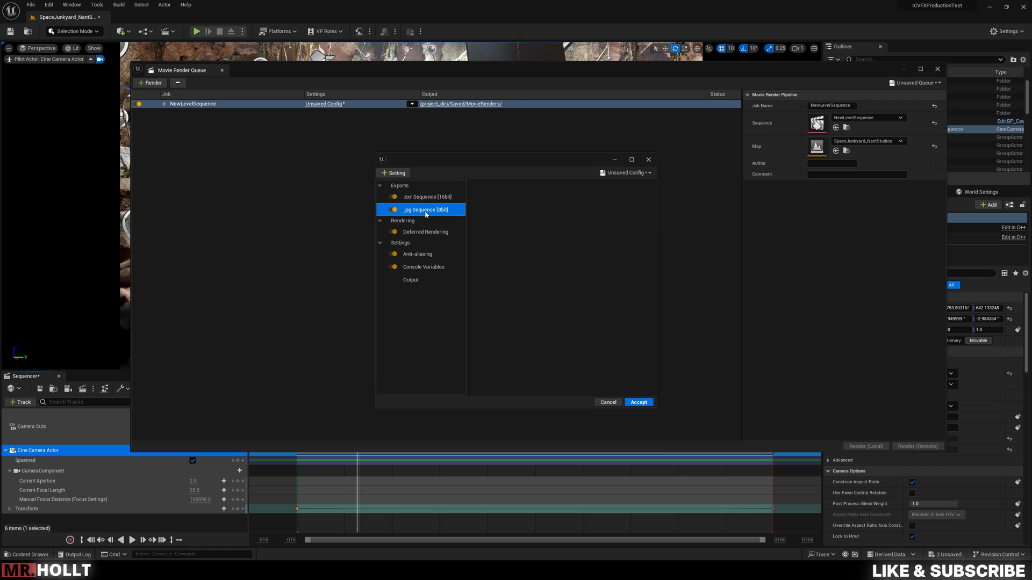
pyautogui.click(426, 196)
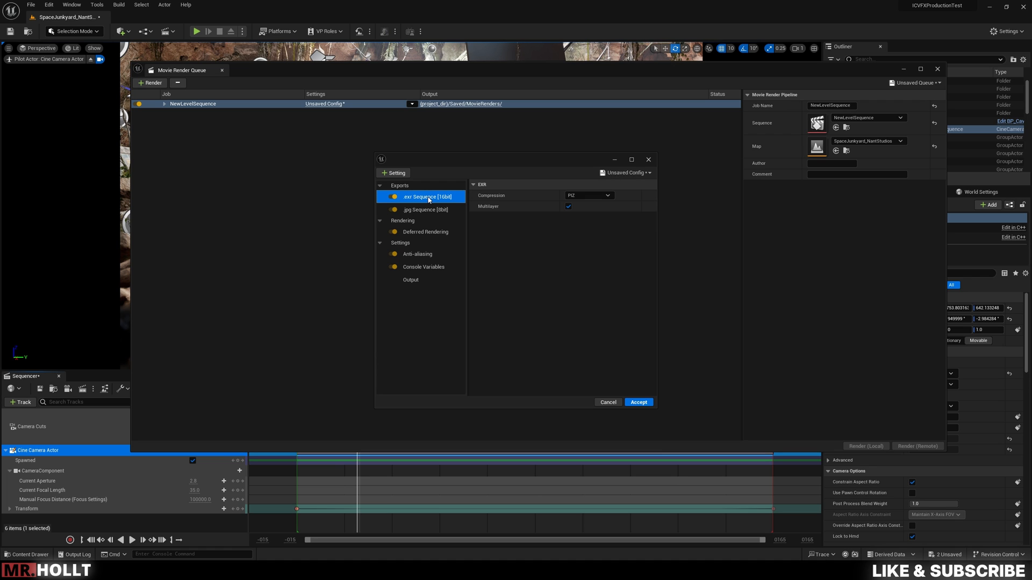
pyautogui.click(425, 209)
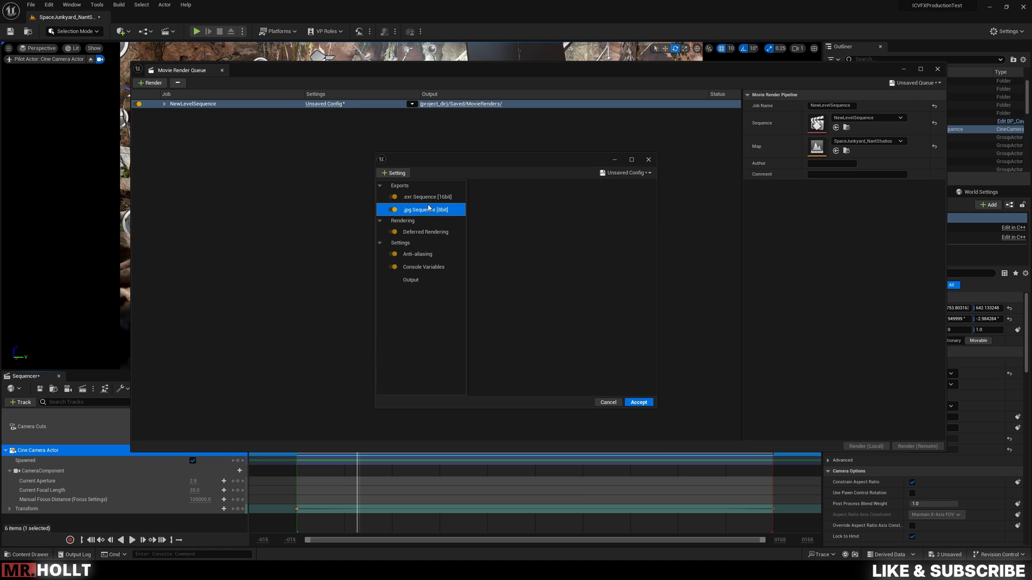
pyautogui.click(426, 231)
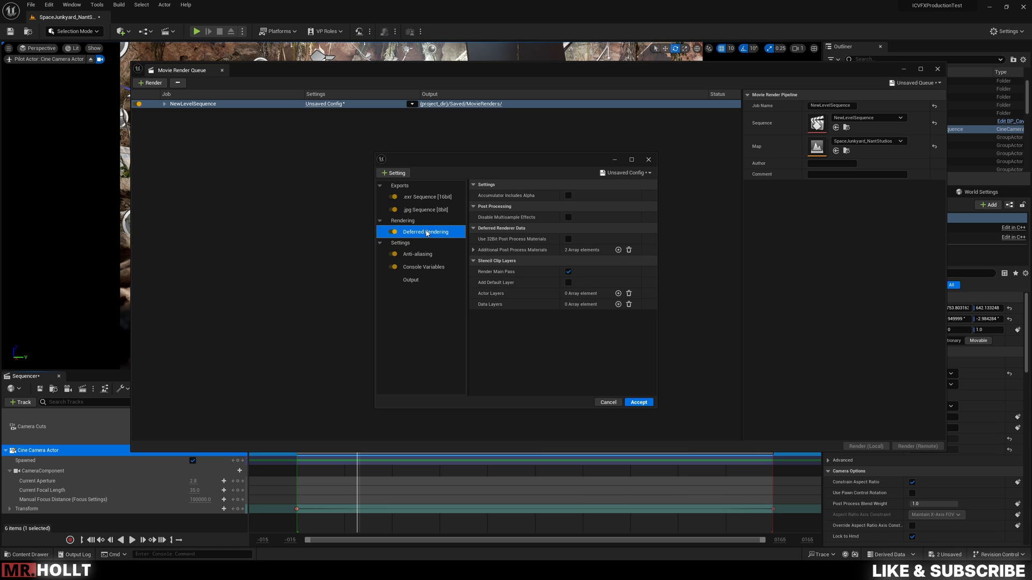
pyautogui.click(416, 254)
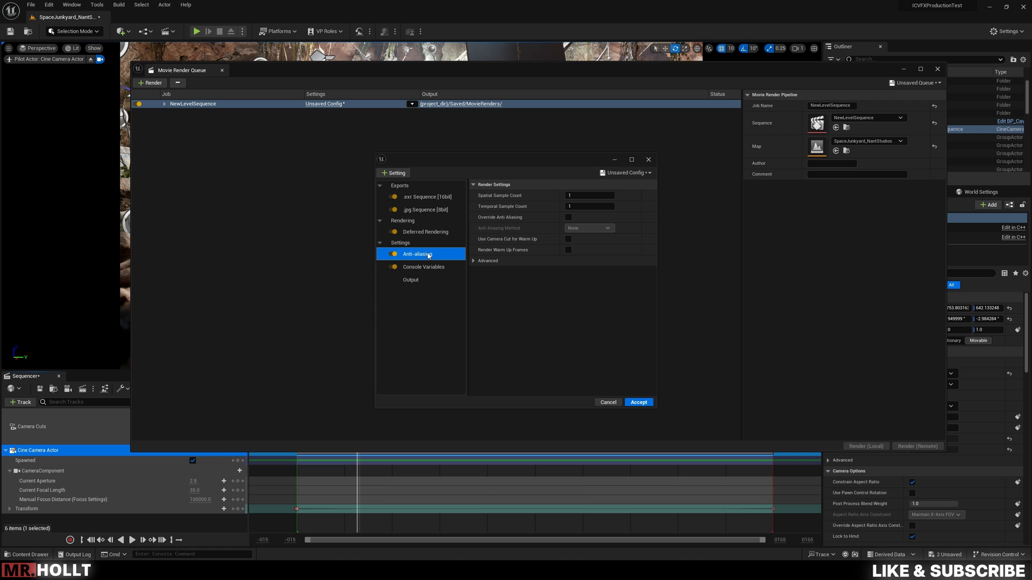
# Override anti-aliasing with 36 spatial and 6 temporal samples, method None
pyautogui.click(589, 195)
pyautogui.write('36')
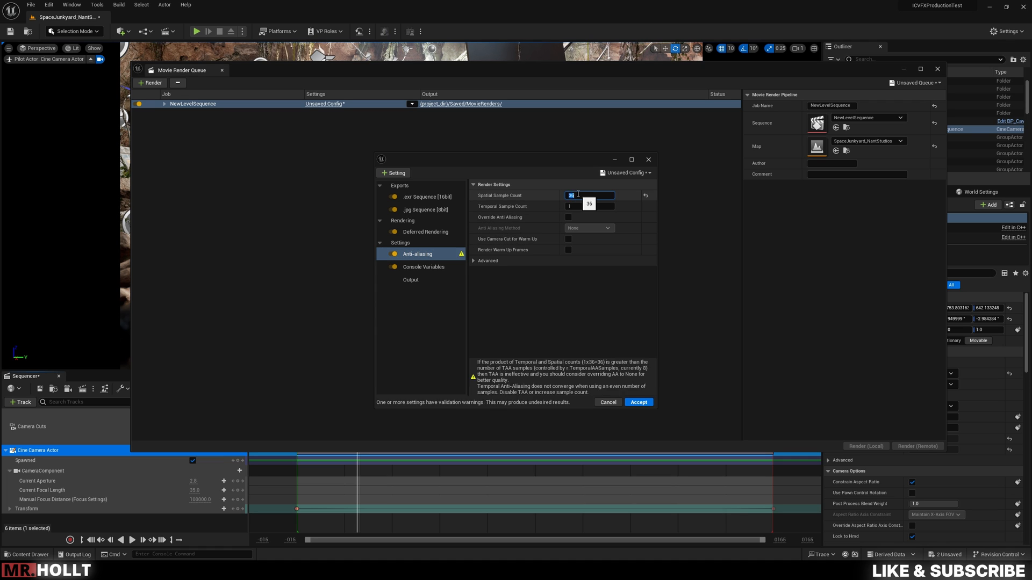
pyautogui.click(590, 206)
pyautogui.write('6')
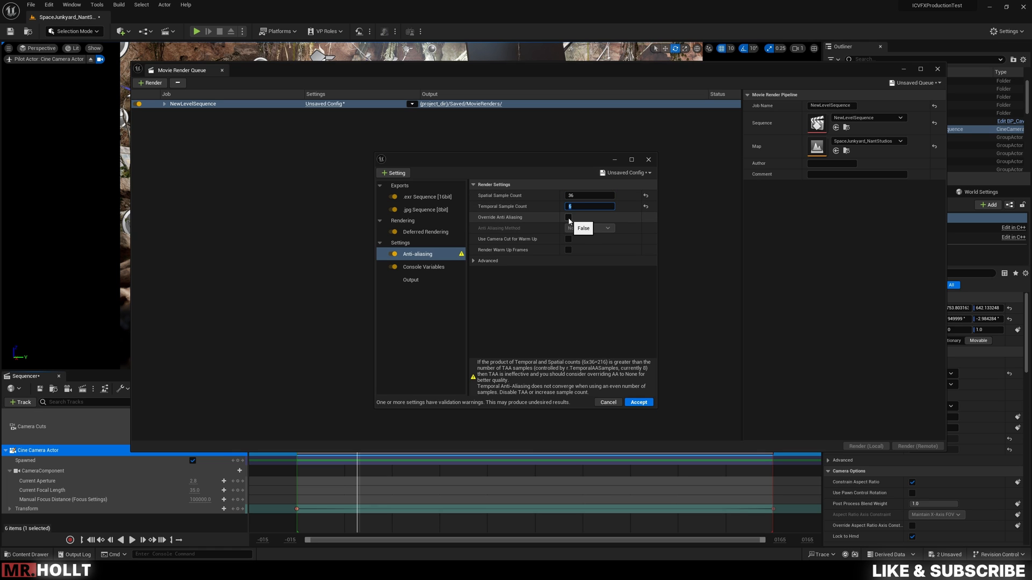
pyautogui.click(568, 217)
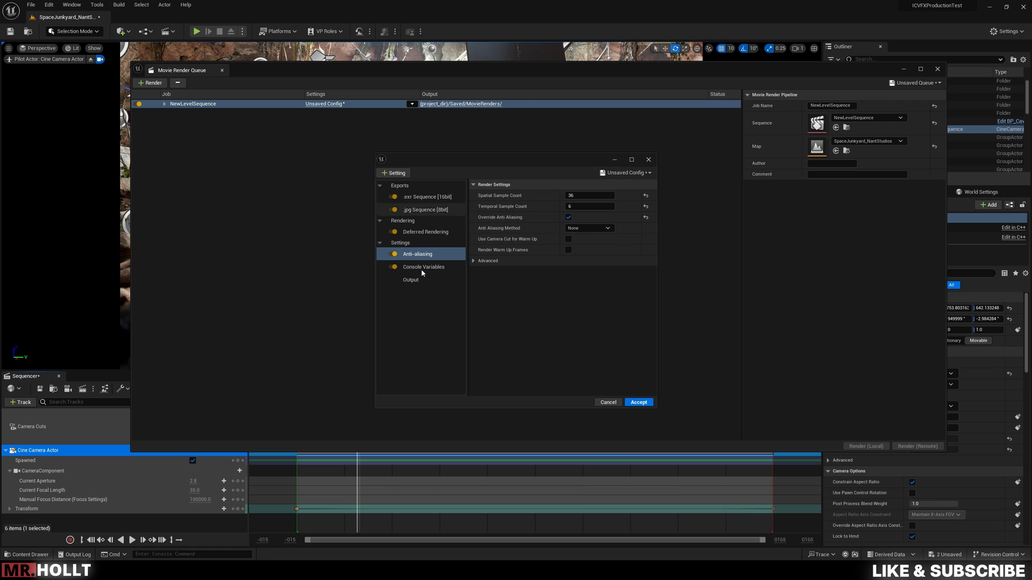
pyautogui.moveTo(502, 182)
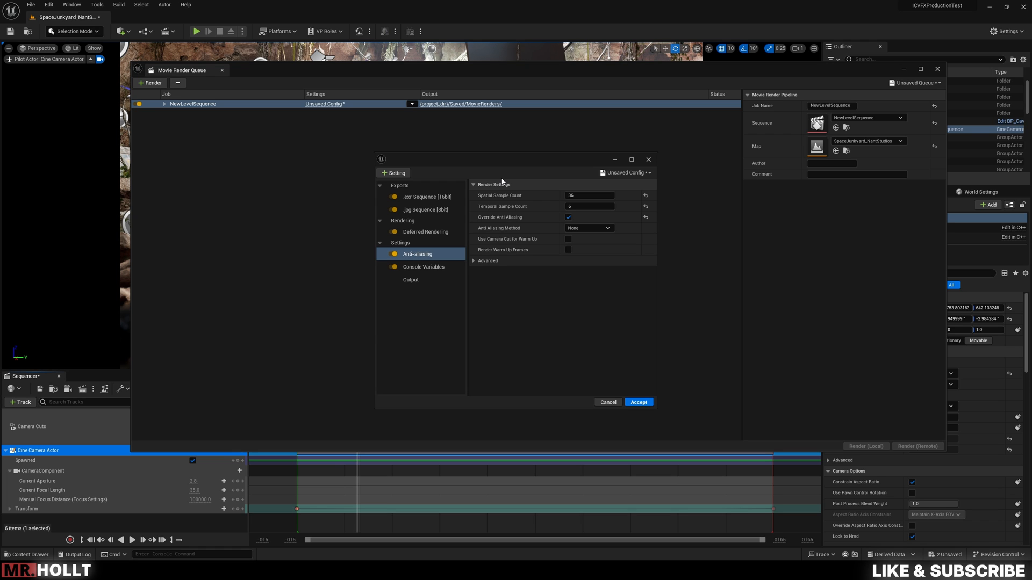
pyautogui.click(589, 195)
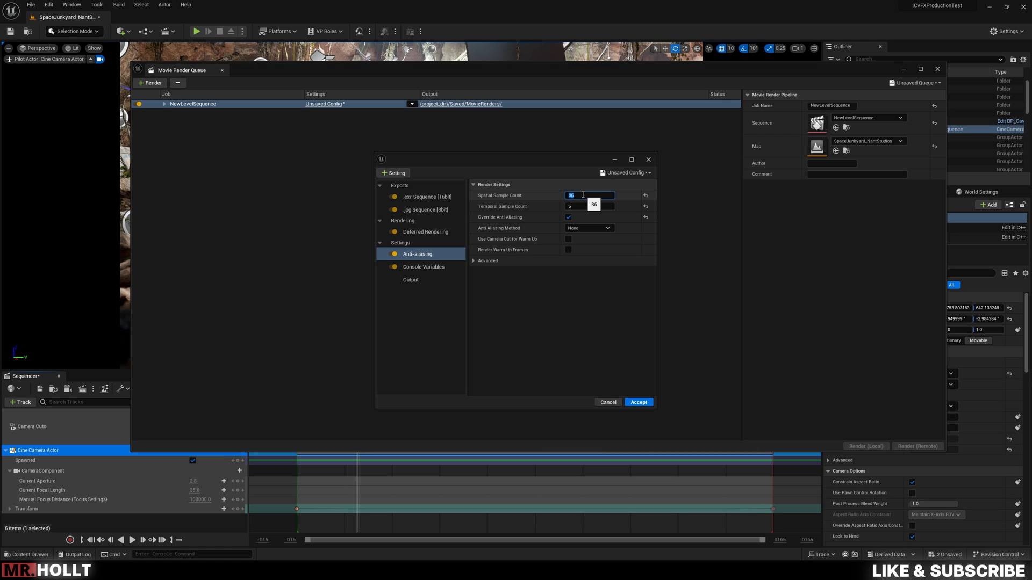
pyautogui.write('12')
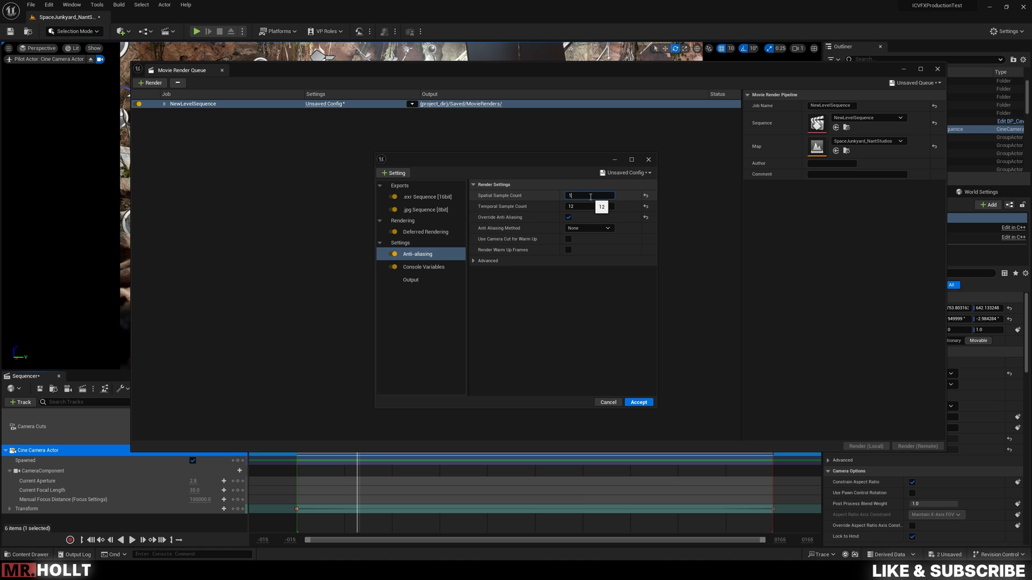
pyautogui.write('16')
pyautogui.click(589, 206)
pyautogui.write('6')
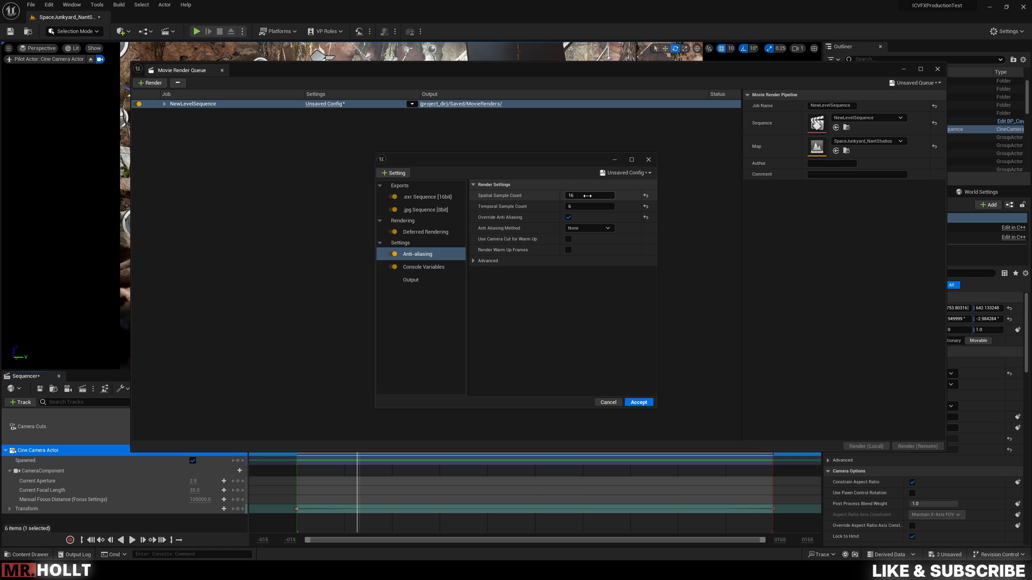
pyautogui.click(590, 196)
pyautogui.write('36')
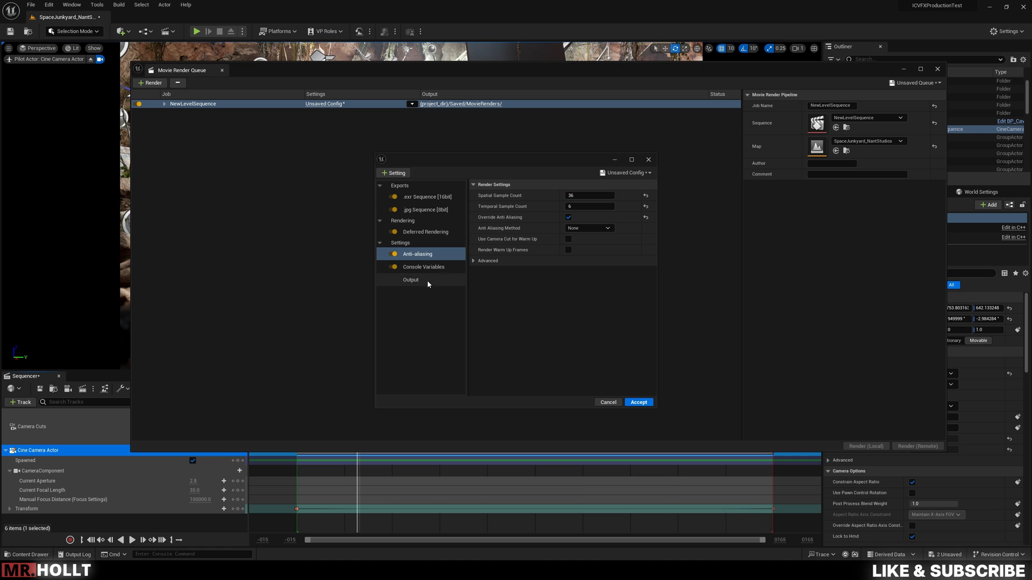
# Open the Console Variables settings and leave the presets list empty
pyautogui.click(423, 266)
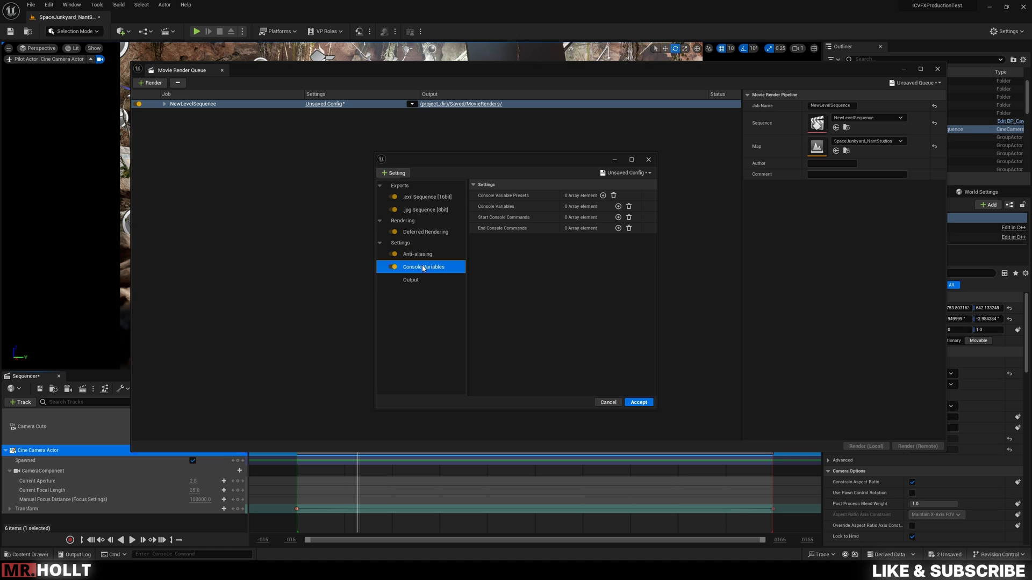
pyautogui.moveTo(607, 213)
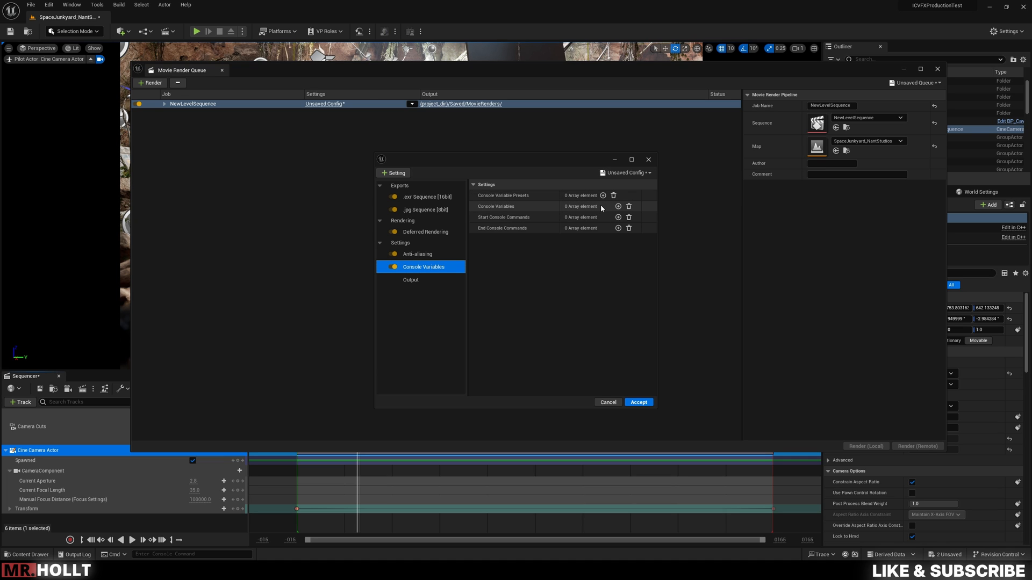
pyautogui.click(602, 196)
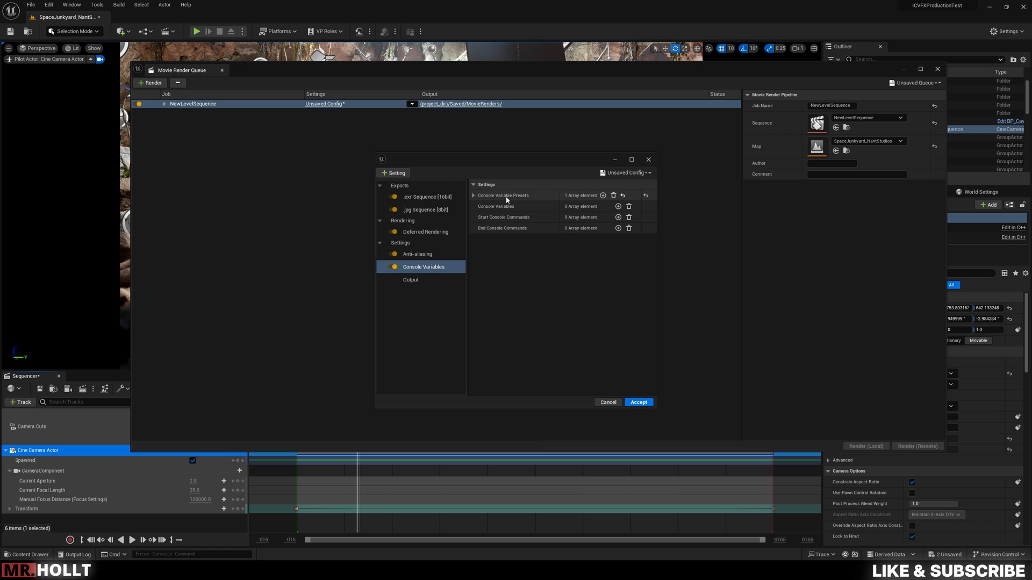
pyautogui.click(473, 195)
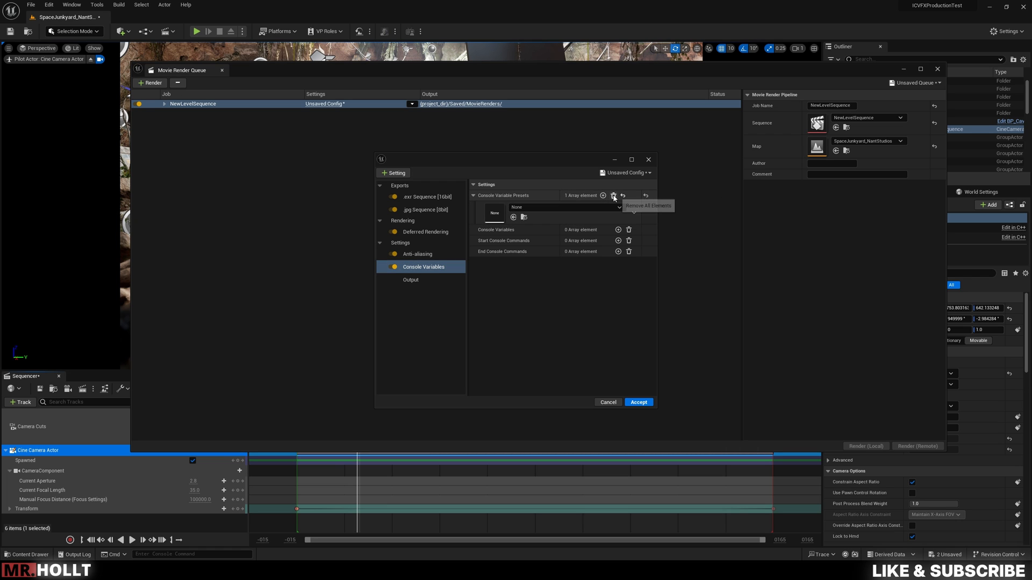
pyautogui.click(613, 196)
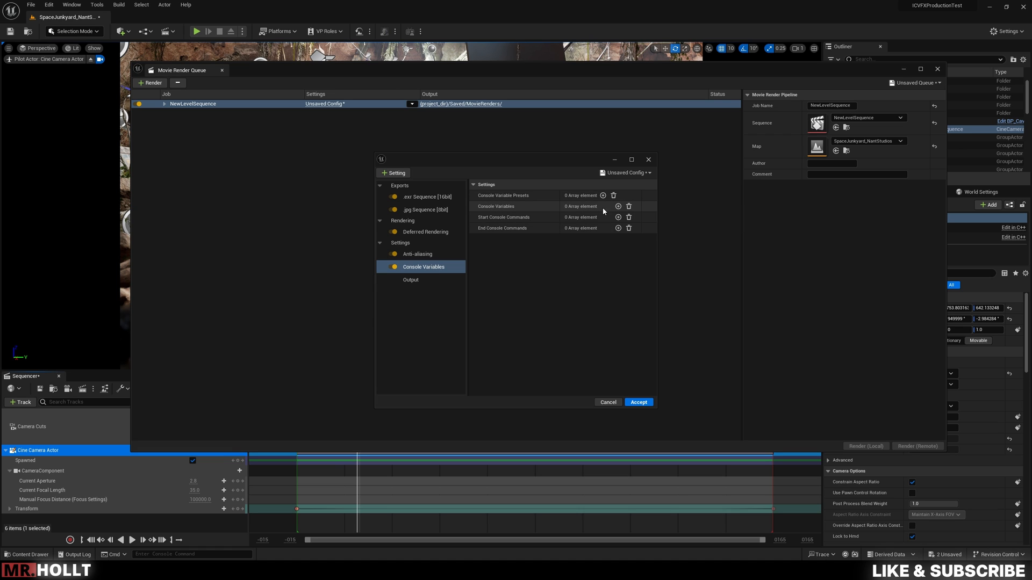
# Add eight empty console variable entries valued 0.0
pyautogui.click(616, 206)
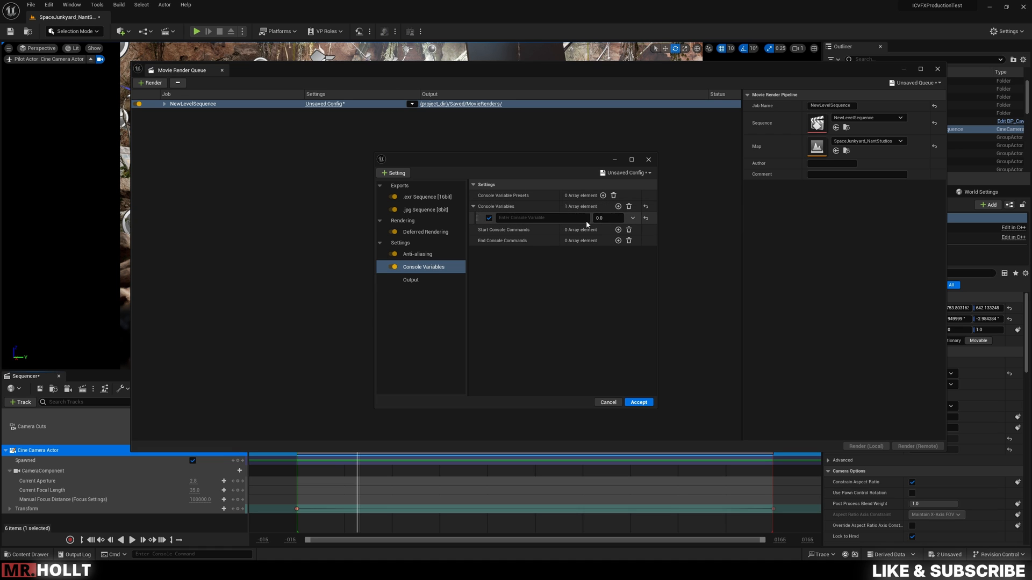
pyautogui.click(618, 205)
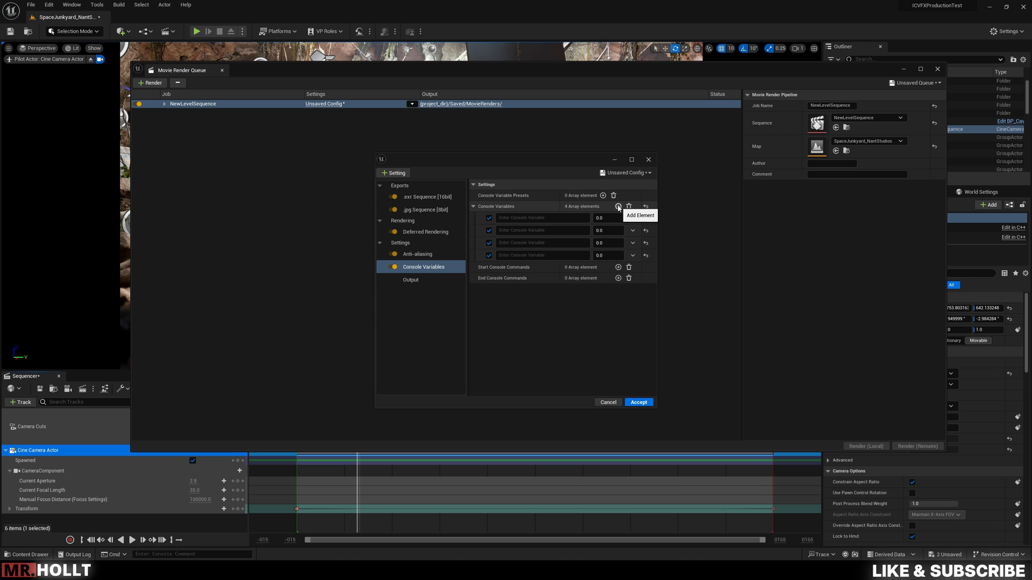
pyautogui.click(602, 206)
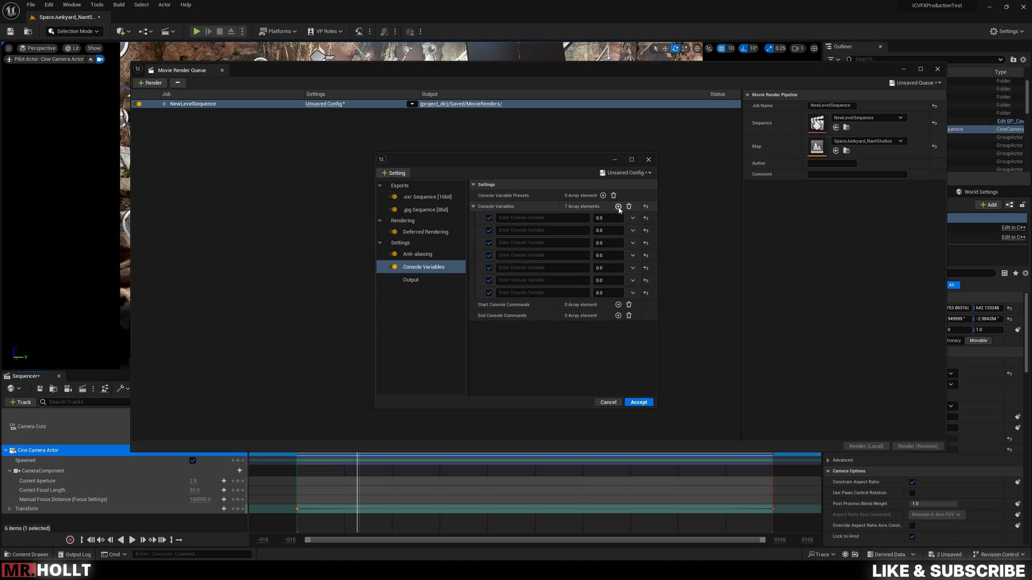
pyautogui.click(617, 206)
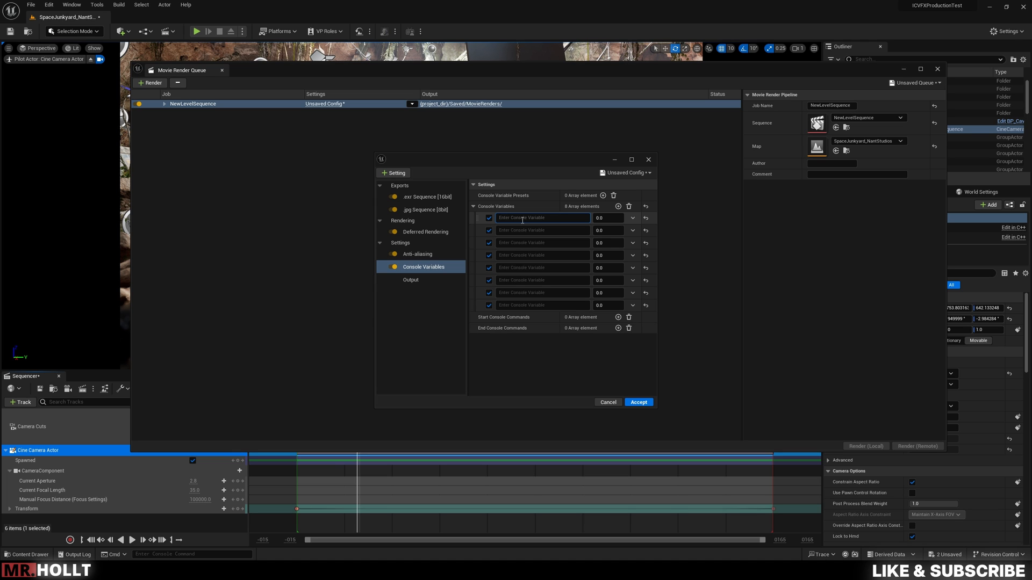
# Set the first console variable entry to r.ScreenPercentage at 150.0
pyautogui.write('r.screen')
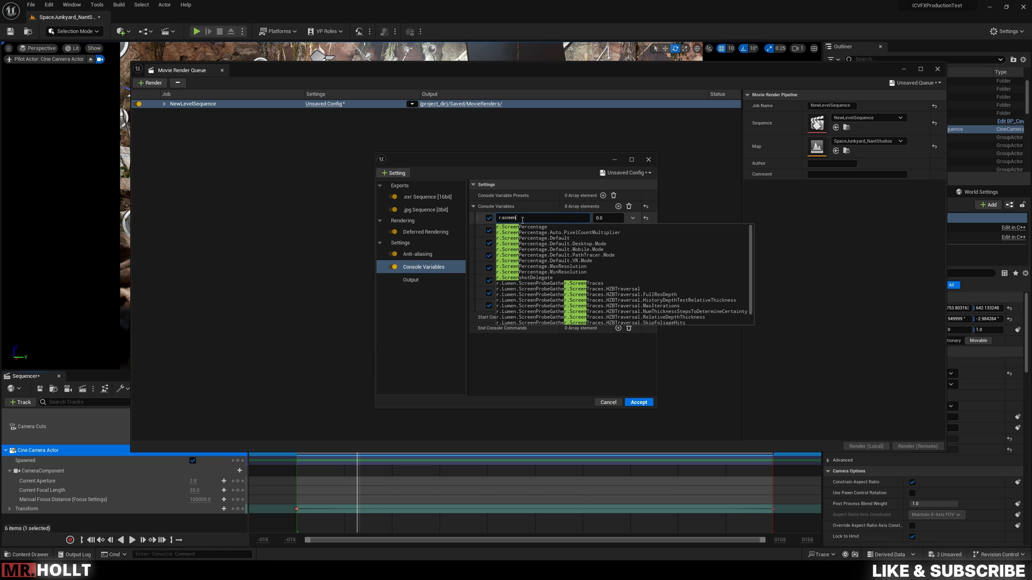
pyautogui.click(518, 227)
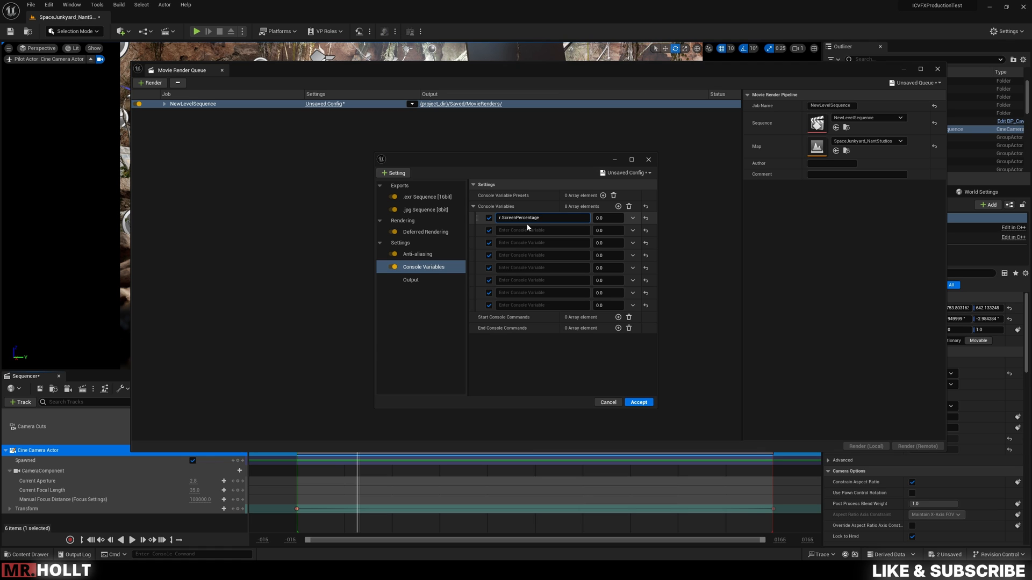
pyautogui.click(543, 218)
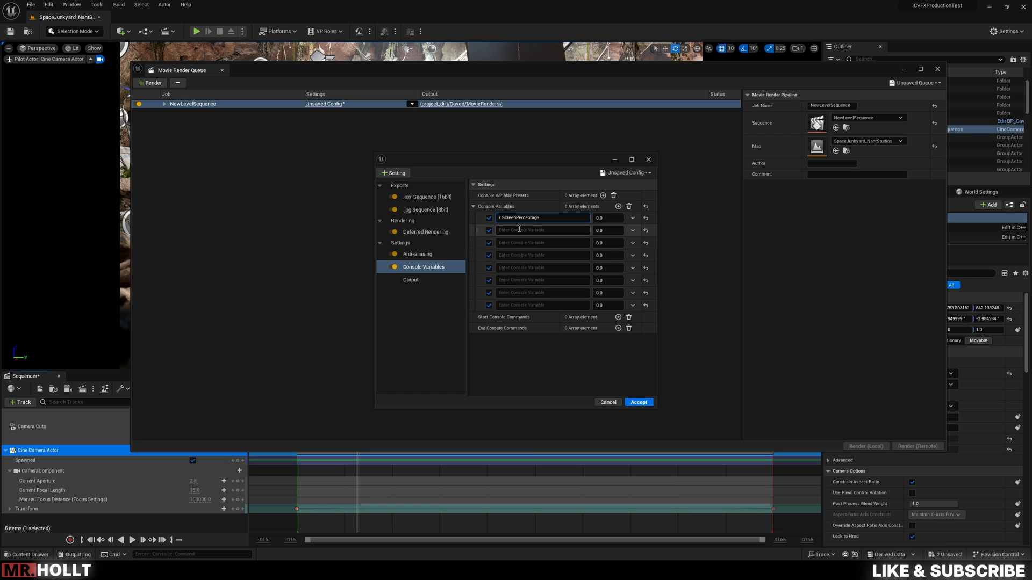
pyautogui.click(607, 218)
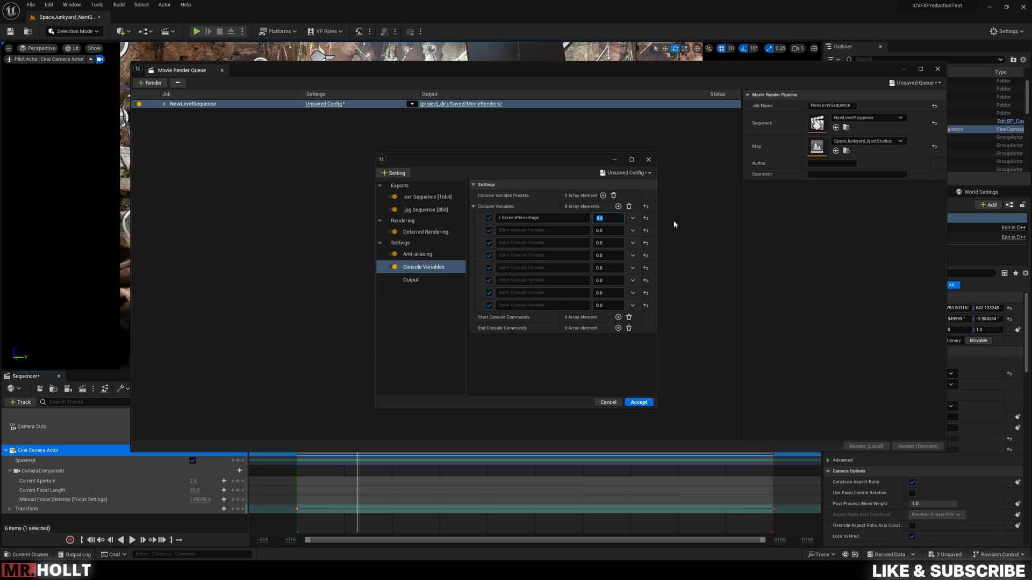
pyautogui.write('150.0')
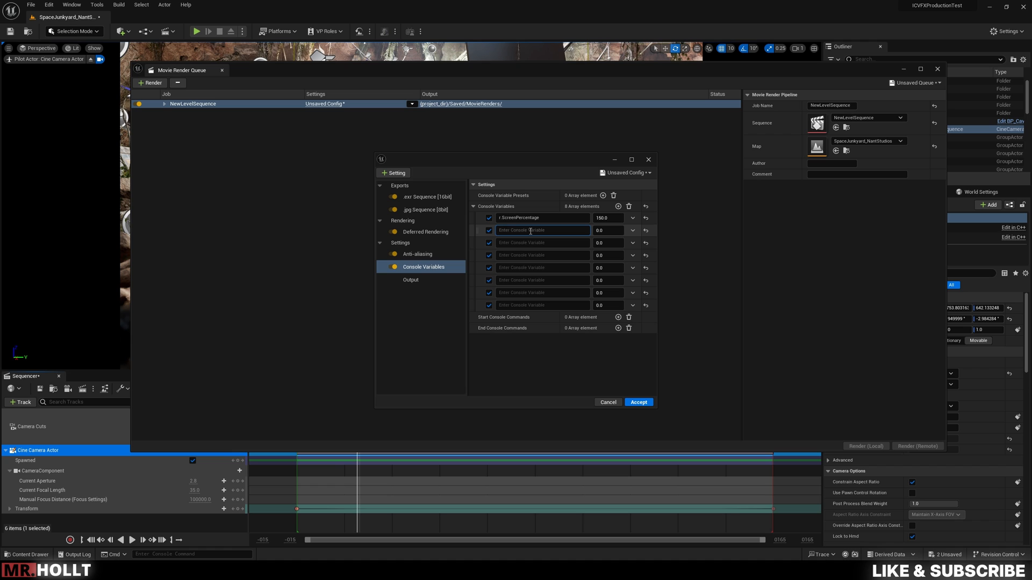
# Add r.AmbientOcclusion.Denoiser and its TemporalAccumulation console variables at 0.0
pyautogui.write('r.ambient')
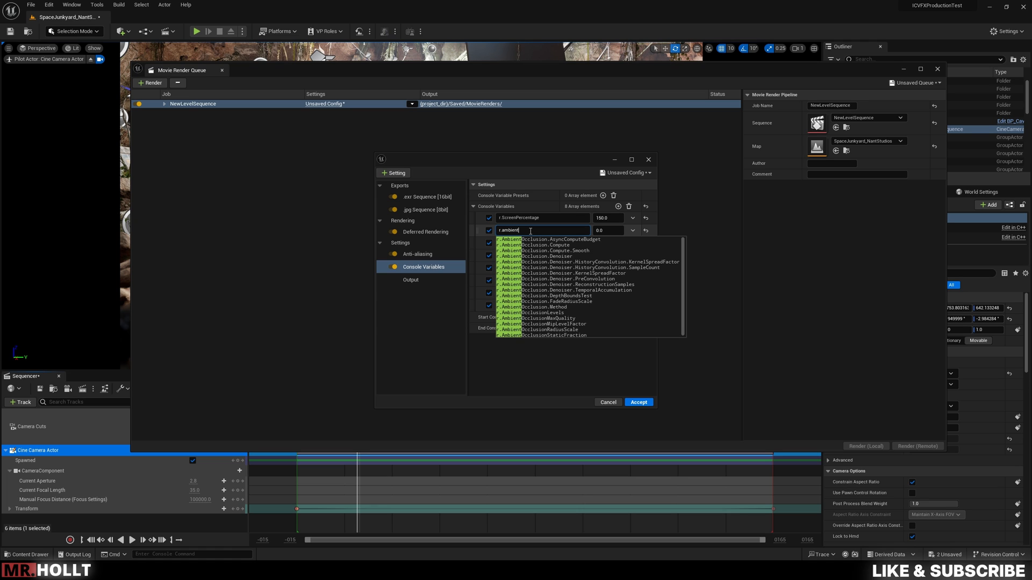
pyautogui.write('occlusion')
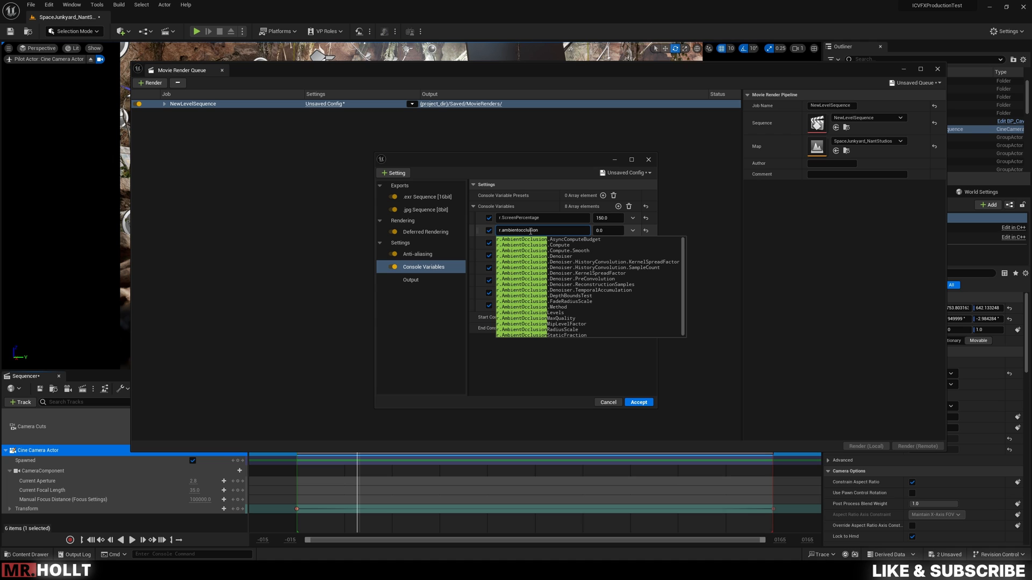
pyautogui.click(563, 256)
pyautogui.write('r.')
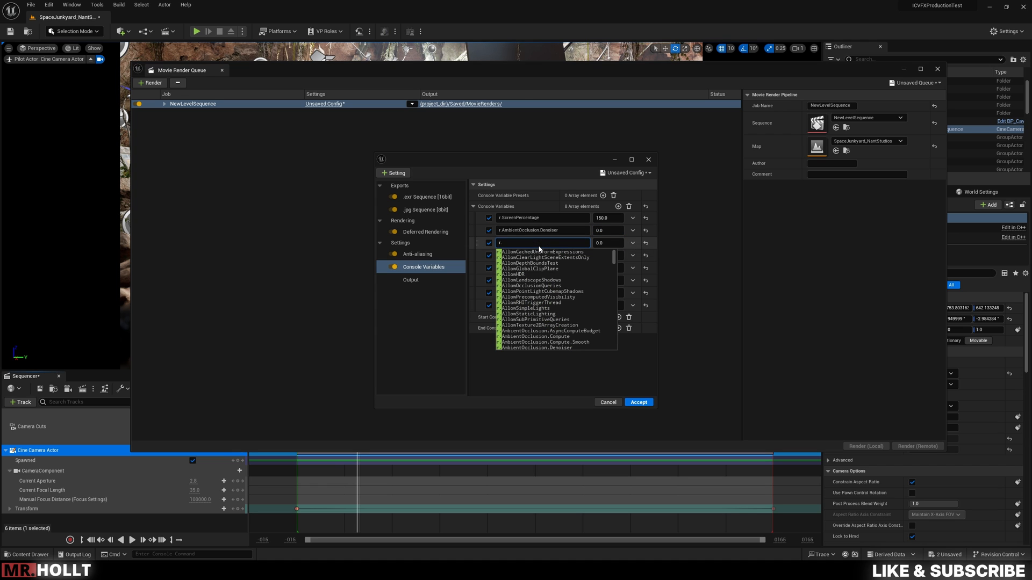
pyautogui.write('am')
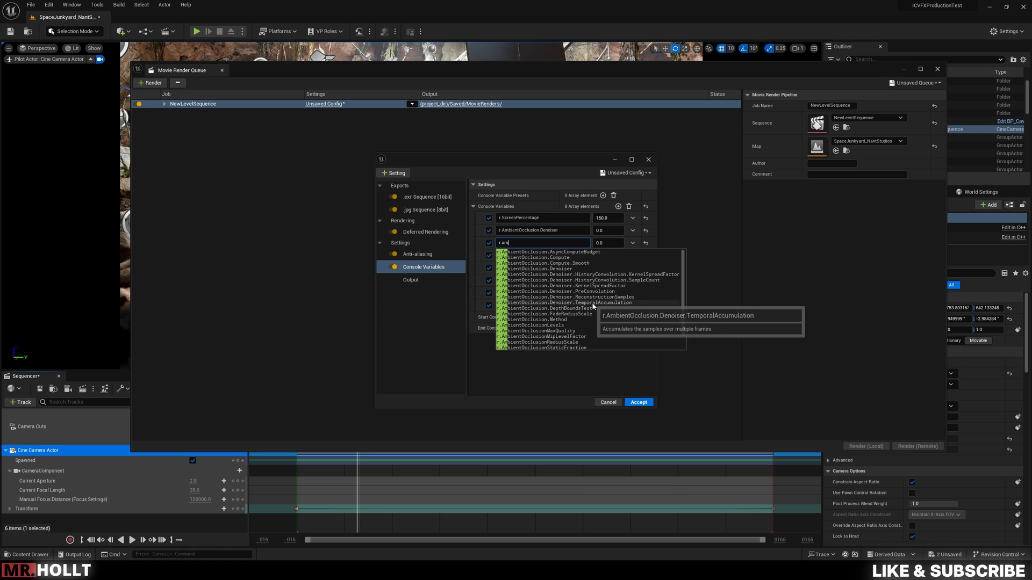
pyautogui.click(566, 302)
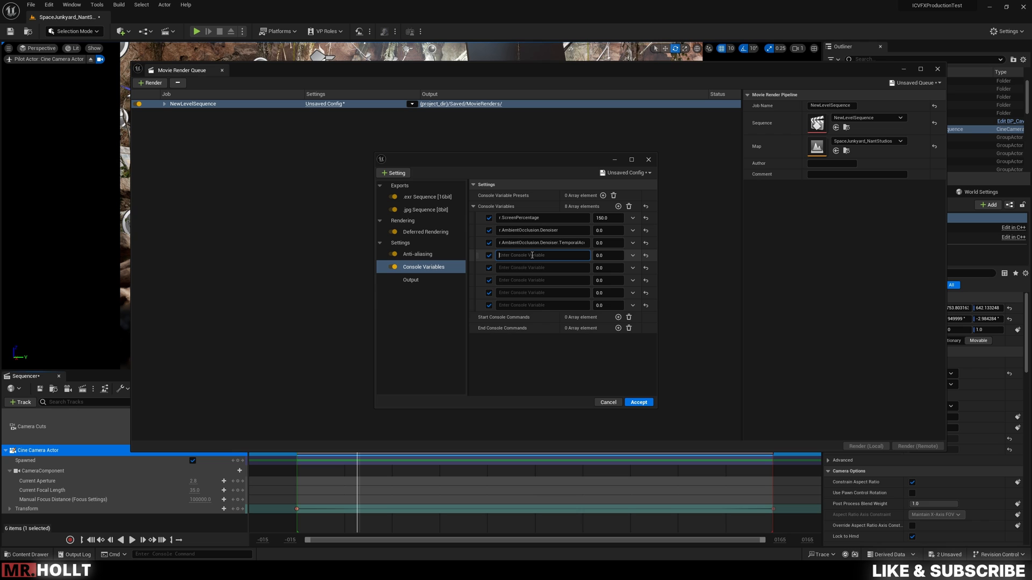
# Add r.DiffuseIndirect.Denoiser and r.Reflections.Denoiser console variables at 0.0
pyautogui.write('r.diff')
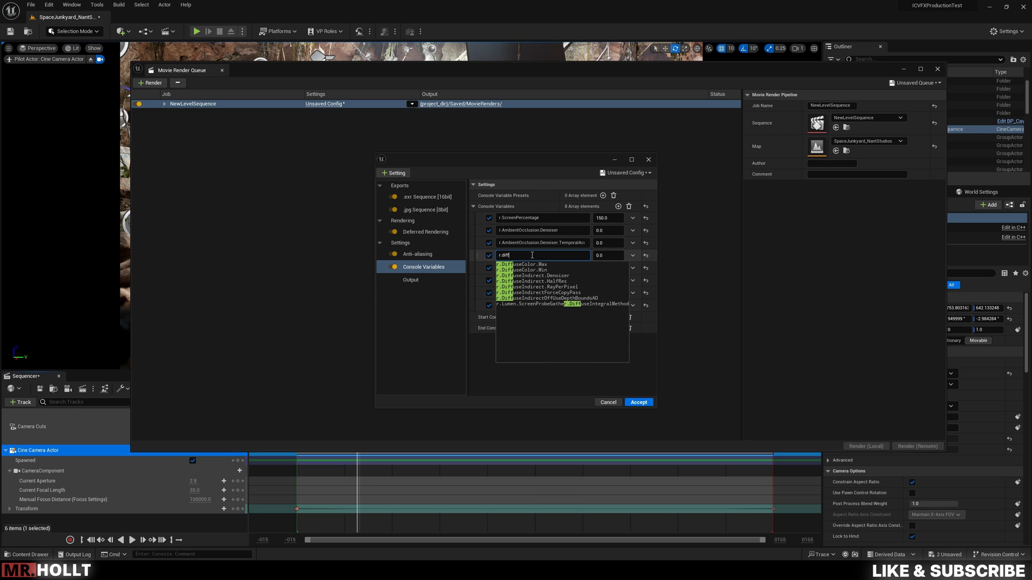
pyautogui.write('useIndirect.Denoise')
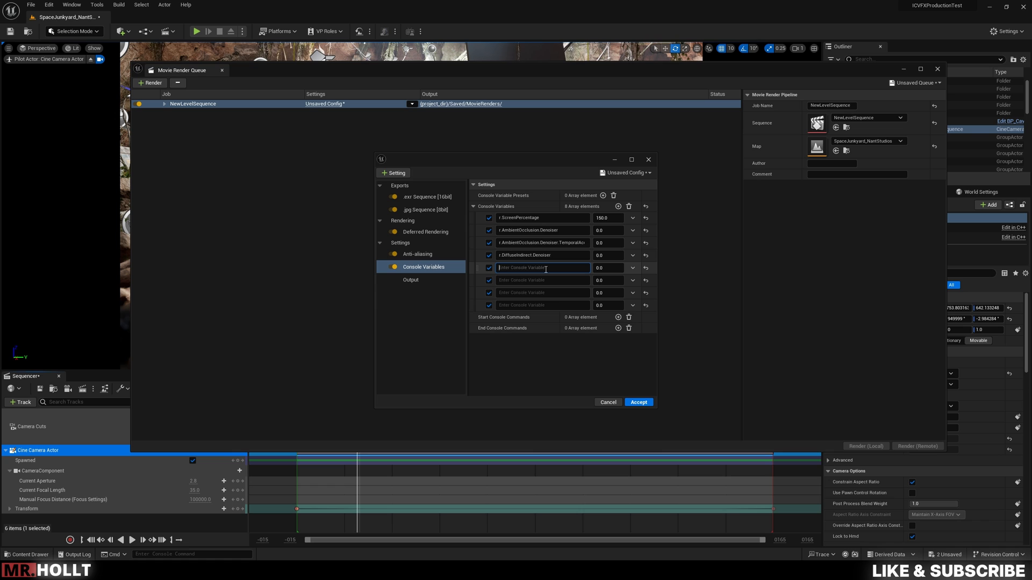
pyautogui.write('r.Reflections.Denoise')
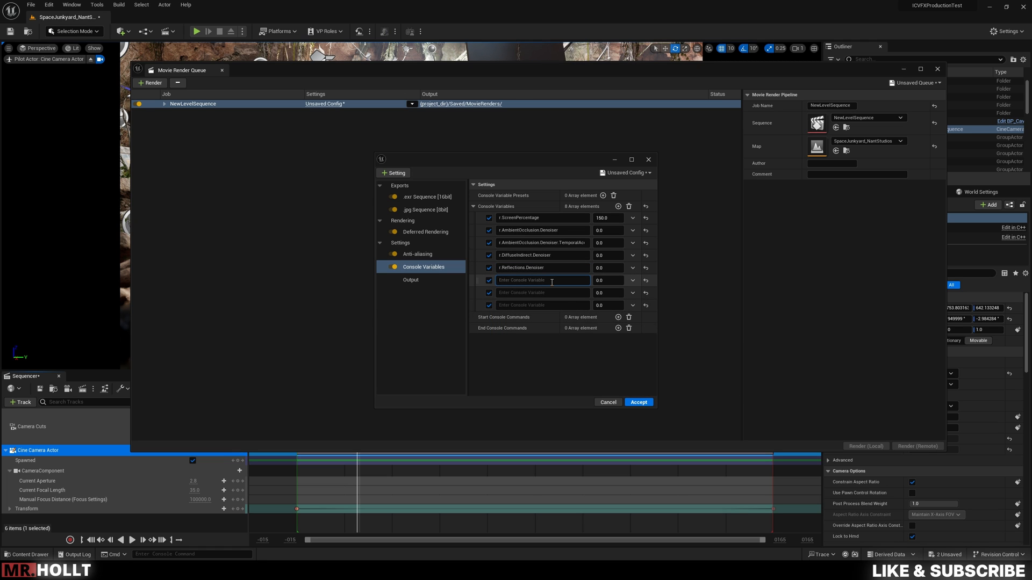
# Add reflection reconstruction and shadow denoiser cvars at 0, plus more empty slots
pyautogui.write('reflection.d')
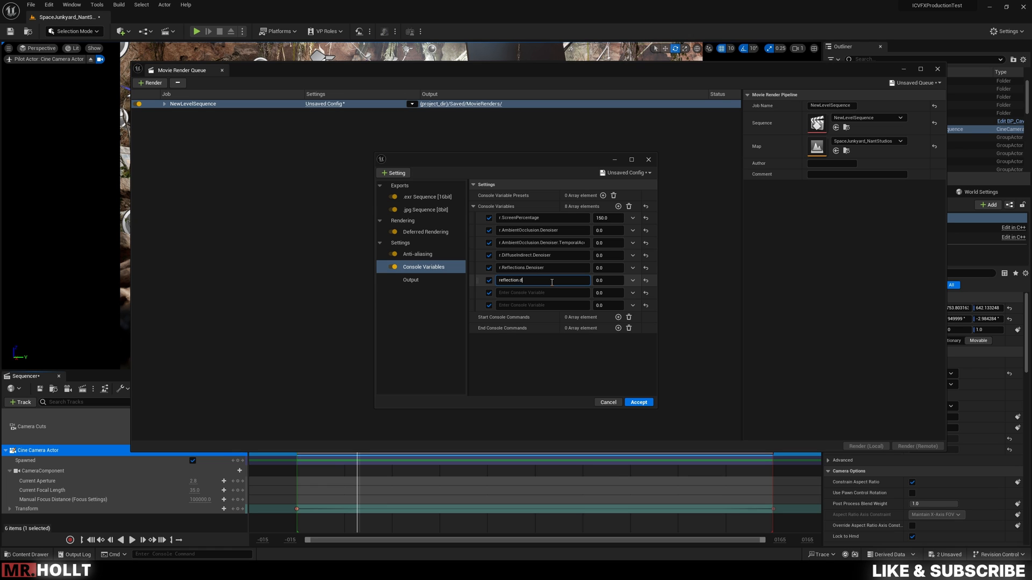
pyautogui.write('reflections.de')
pyautogui.click(543, 306)
pyautogui.write('r.shadow')
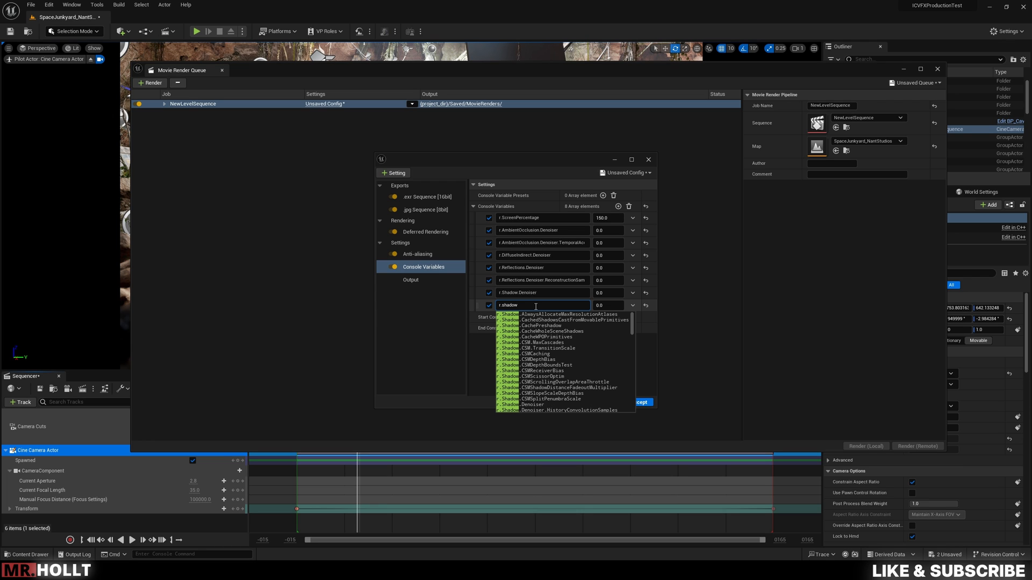
pyautogui.write('d')
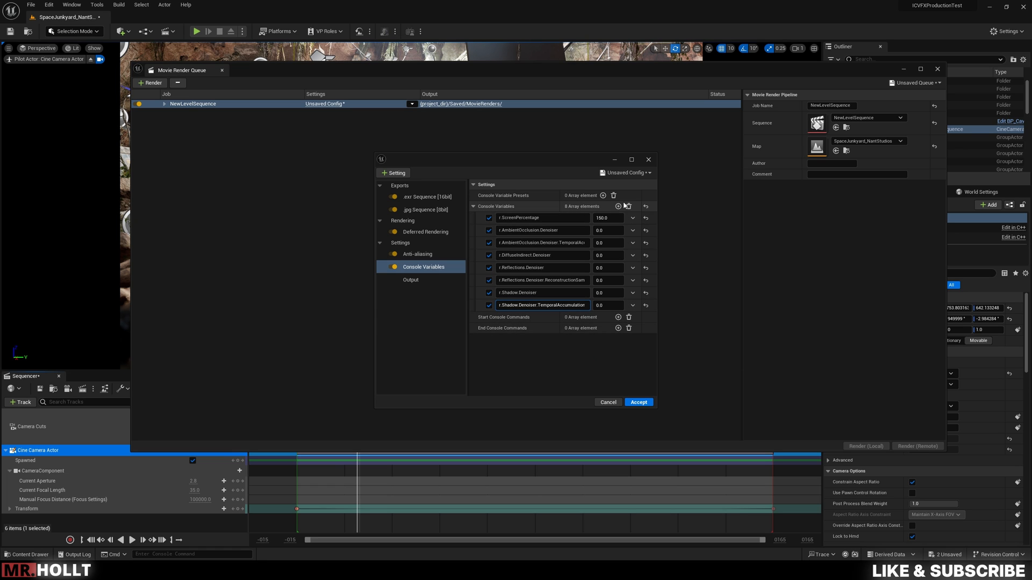
pyautogui.click(617, 206)
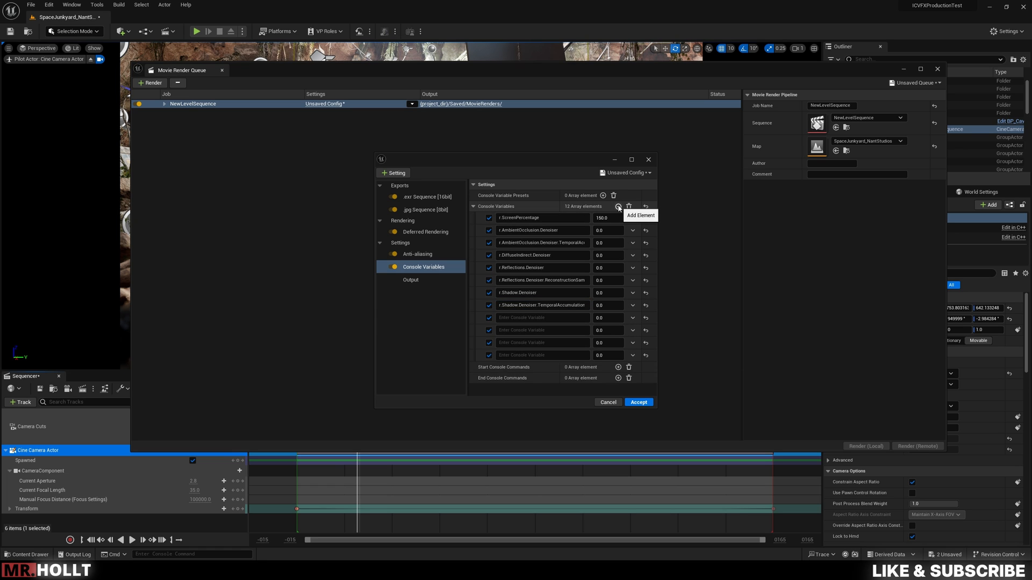
# Add the global illumination denoiser temporal cvar at 0 and r.MotionBlurQuality at 4.0
pyautogui.click(616, 206)
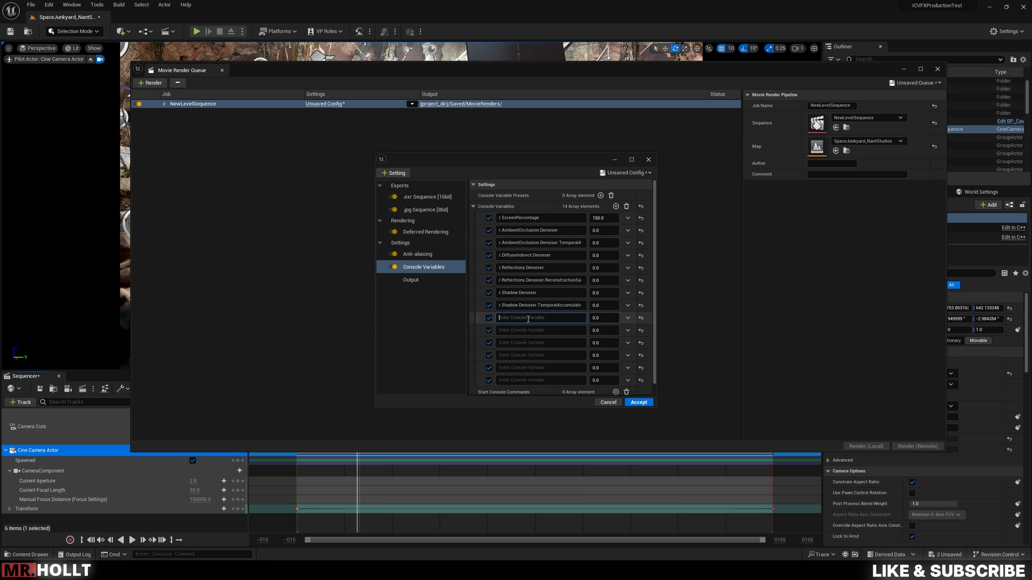
pyautogui.write('r')
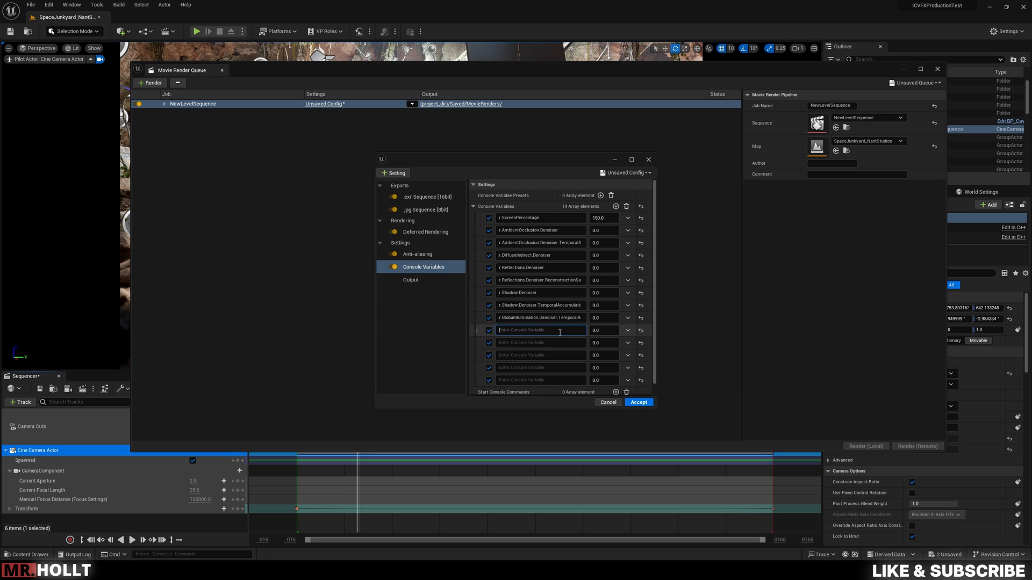
pyautogui.write('motion')
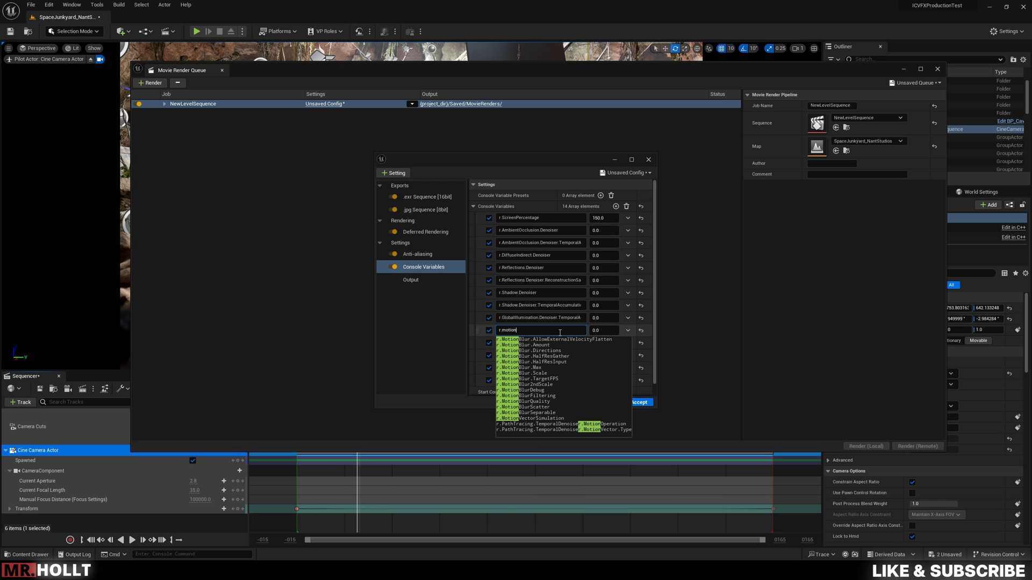
pyautogui.write('blur')
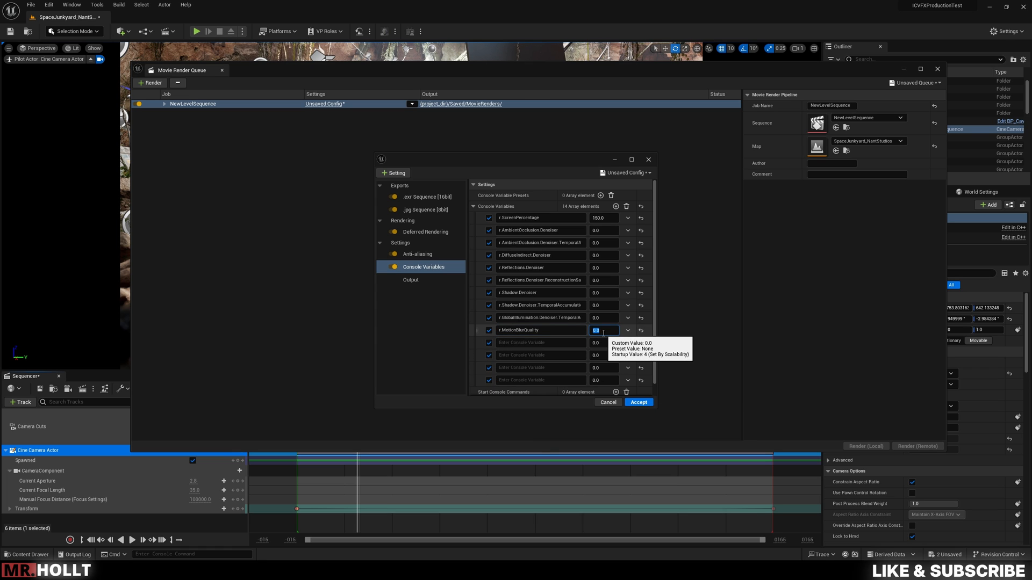
pyautogui.write('4.0')
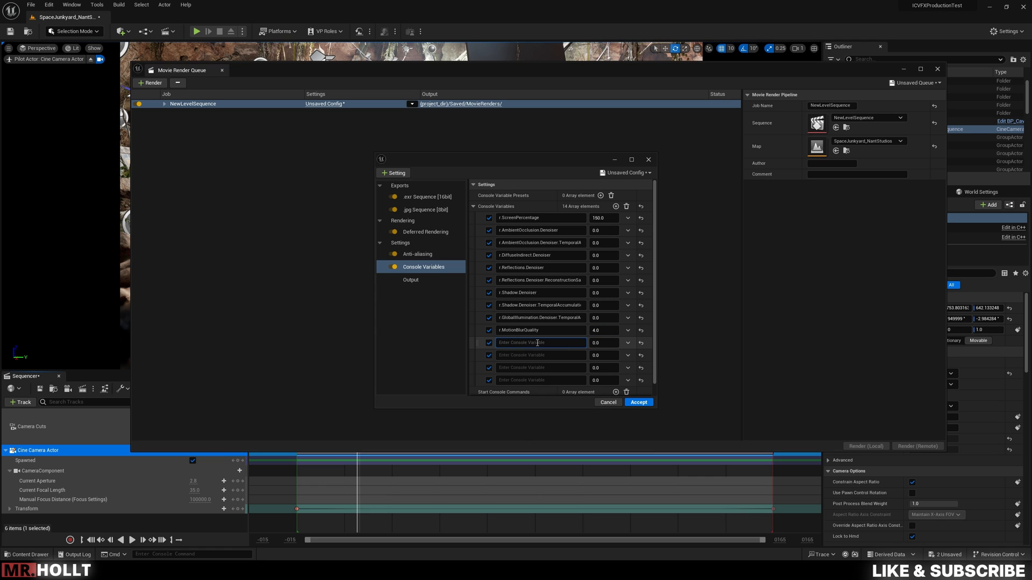
pyautogui.write('r.motionblu')
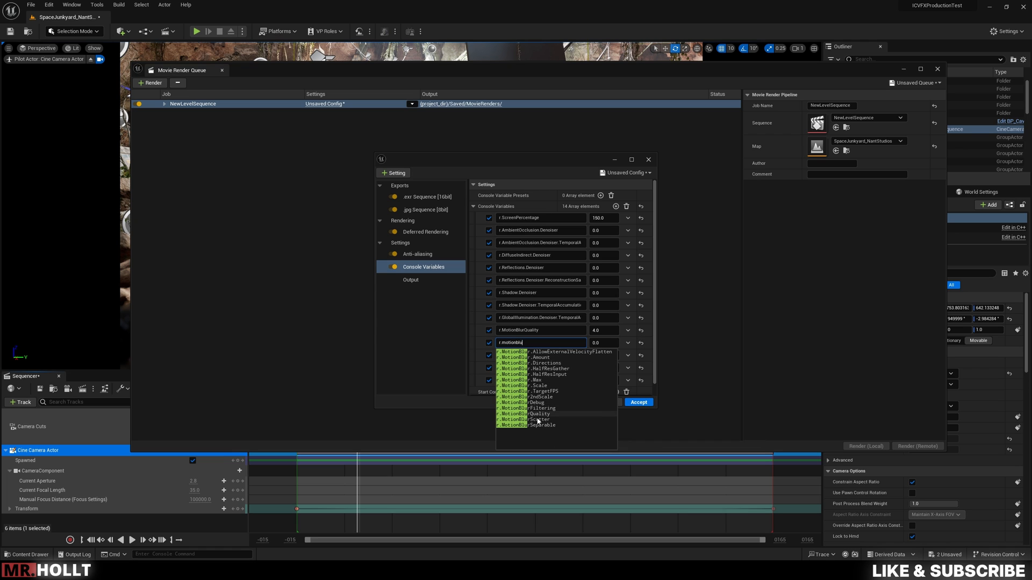
# Add r.MotionBlurSeparable=1, r.DepthOfFieldQuality=4, r.BloomQuality=5 and r.Tonemapper.Quality=5 as console variables
pyautogui.click(545, 425)
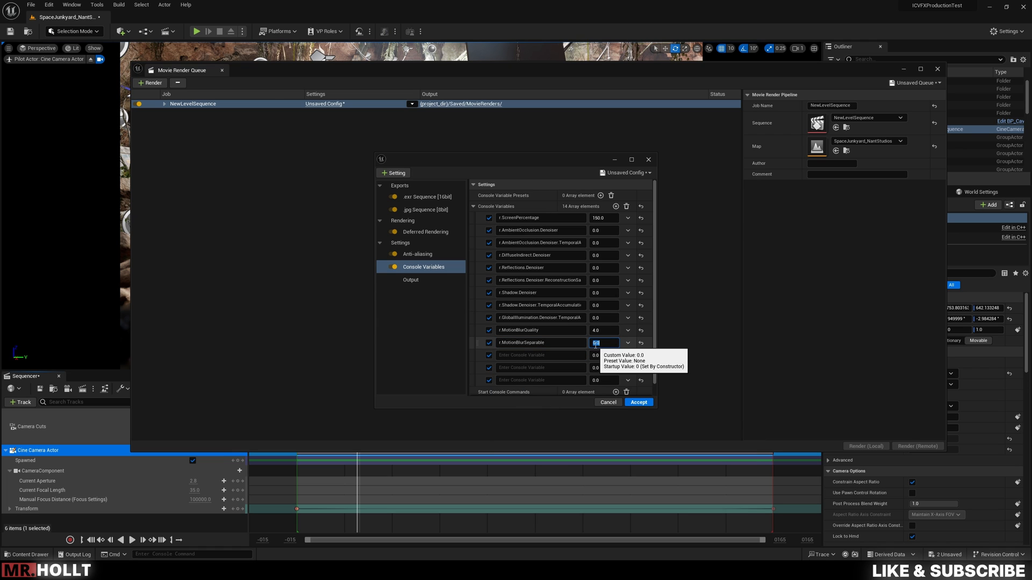
pyautogui.write('1.0')
pyautogui.click(542, 355)
pyautogui.write('r.DepthOfFieldQuality')
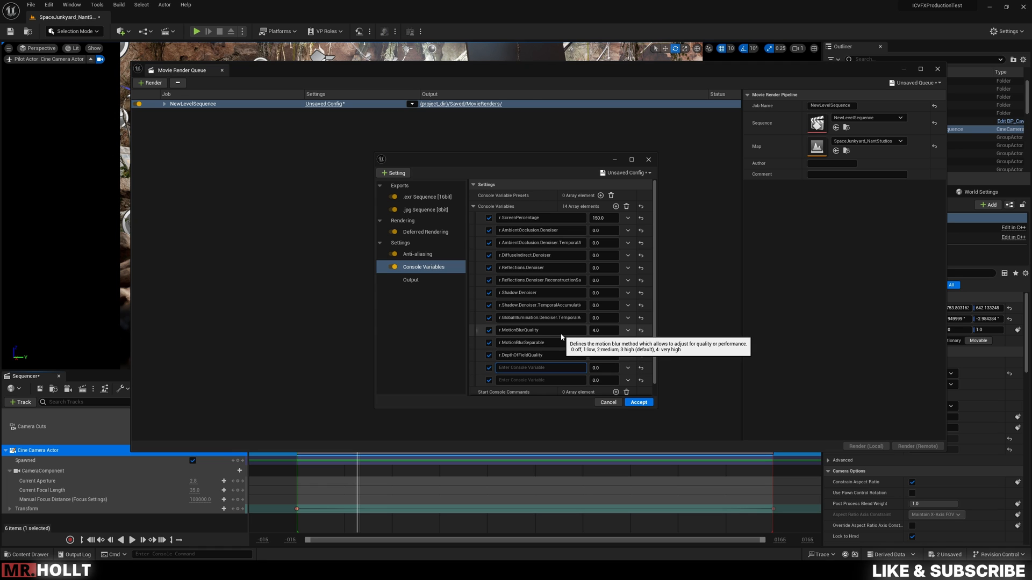
pyautogui.write('b')
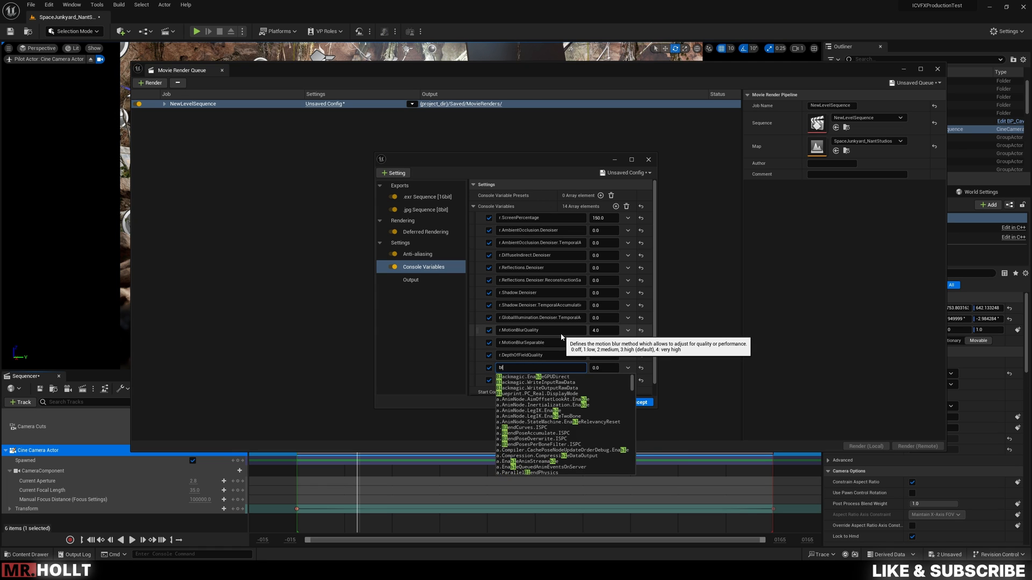
pyautogui.write('loomQuality')
pyautogui.click(606, 368)
pyautogui.write('5')
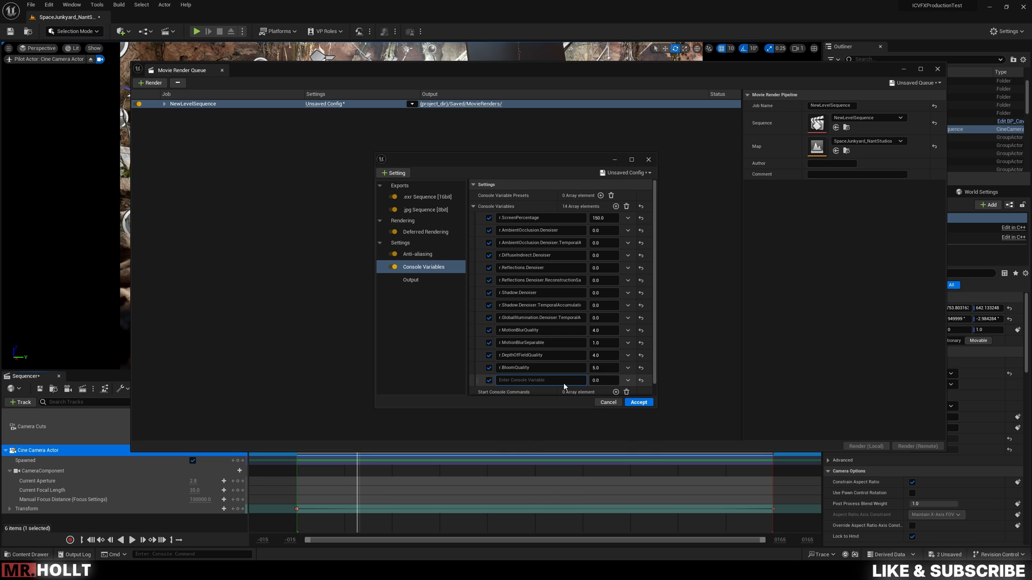
pyautogui.write('tom')
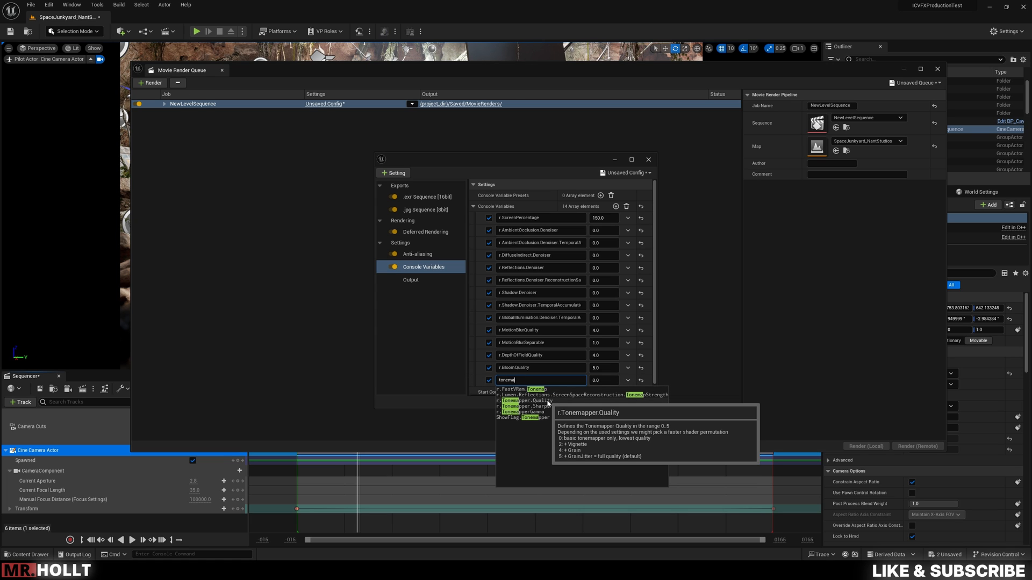
pyautogui.click(521, 400)
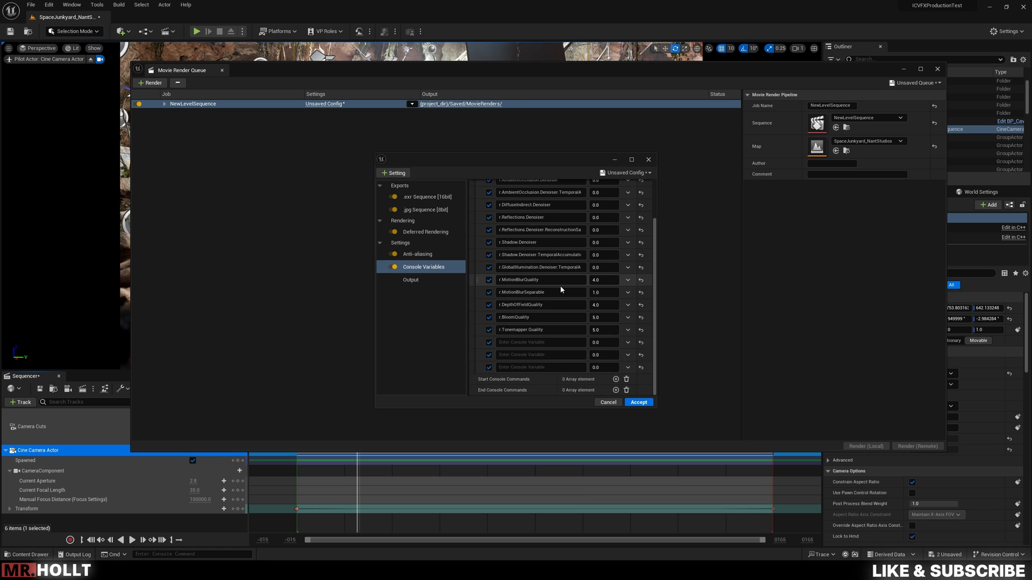
# Add r.RayTracing.Reflections.Shadows and r.RayTracing.Reflections.SamplesPerPixel console variables, left at 0.0
pyautogui.click(539, 342)
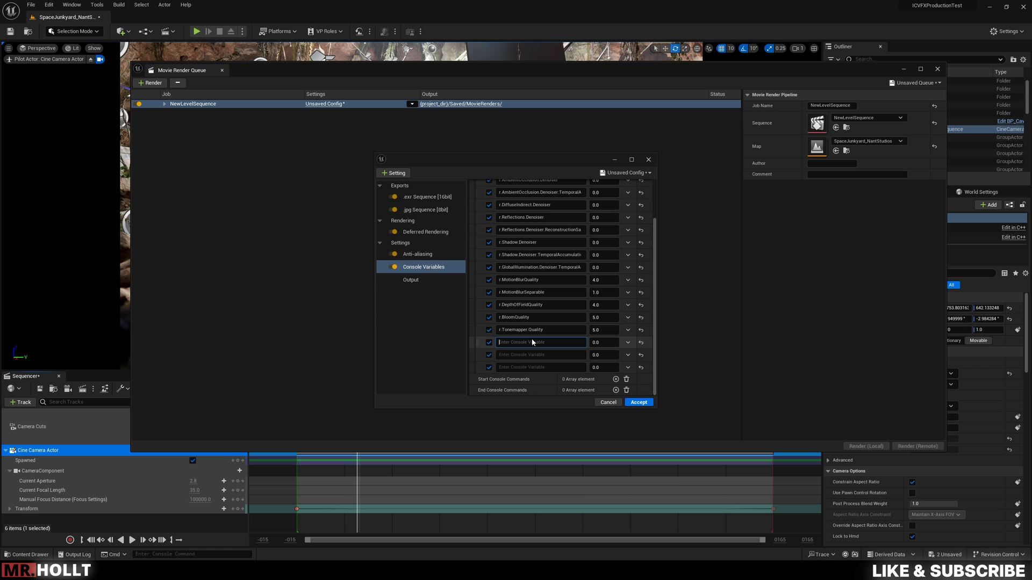
pyautogui.write('r.ray')
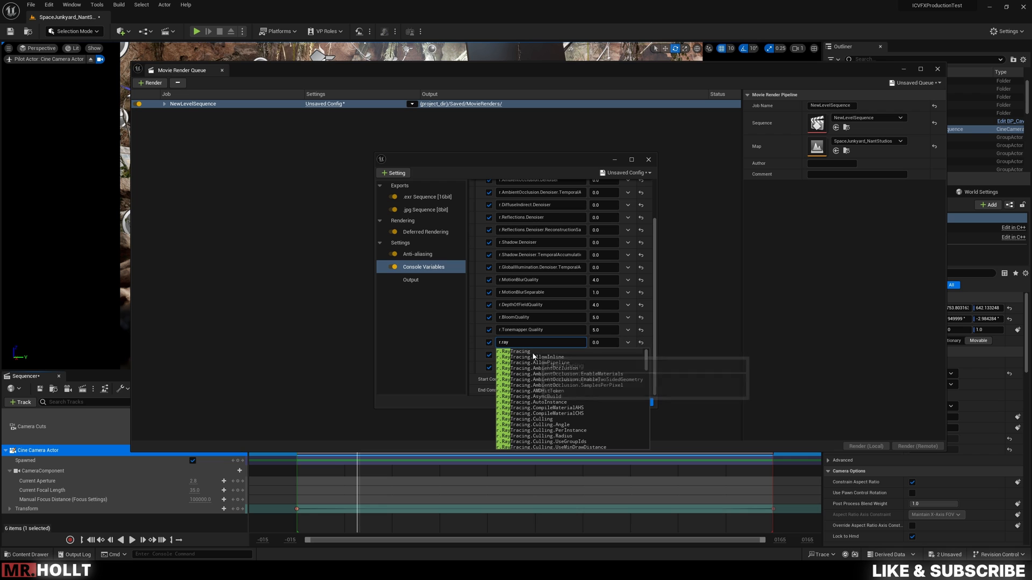
pyautogui.scroll(-3)
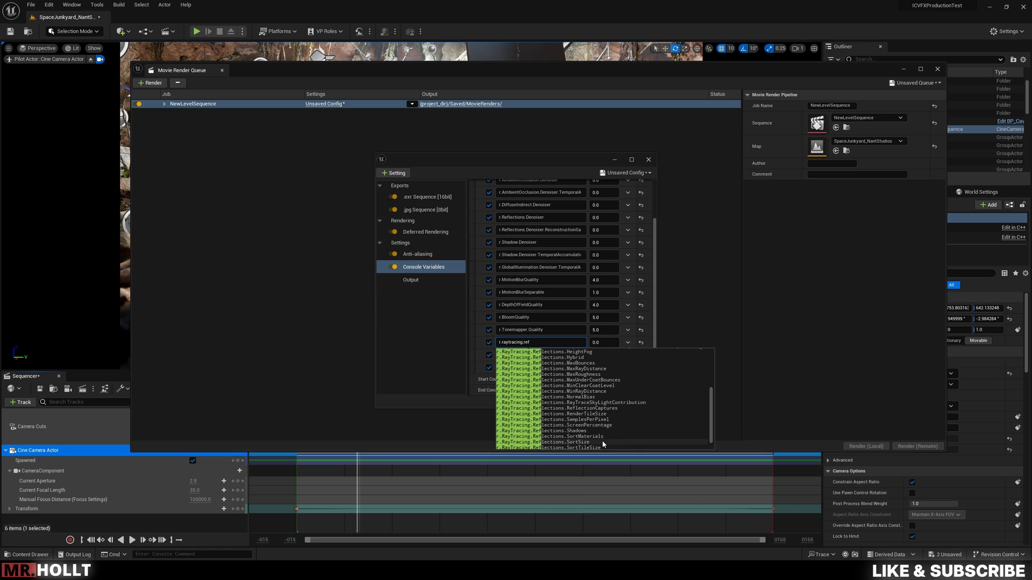
pyautogui.click(568, 430)
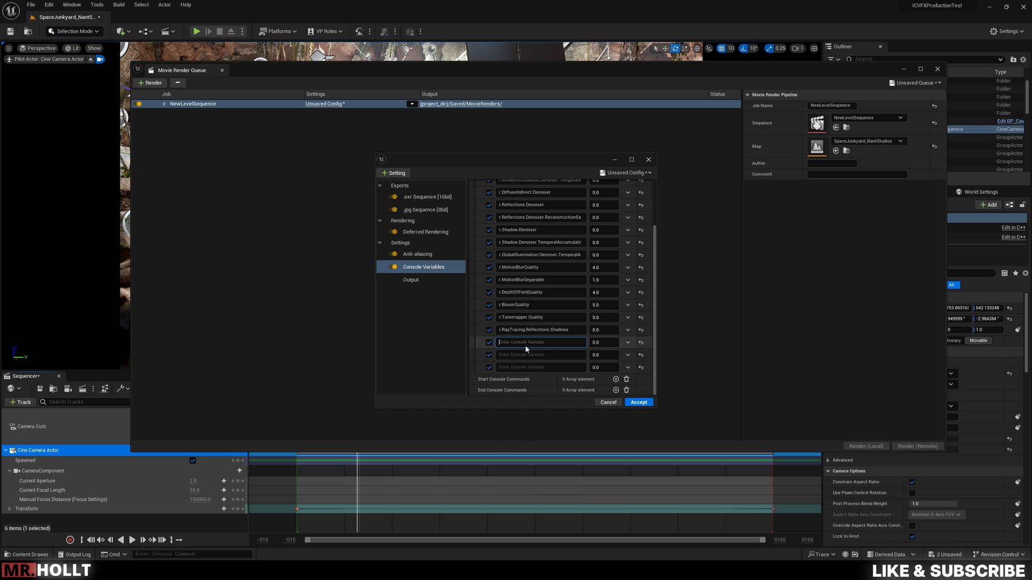
pyautogui.write('r.raytracing.refle')
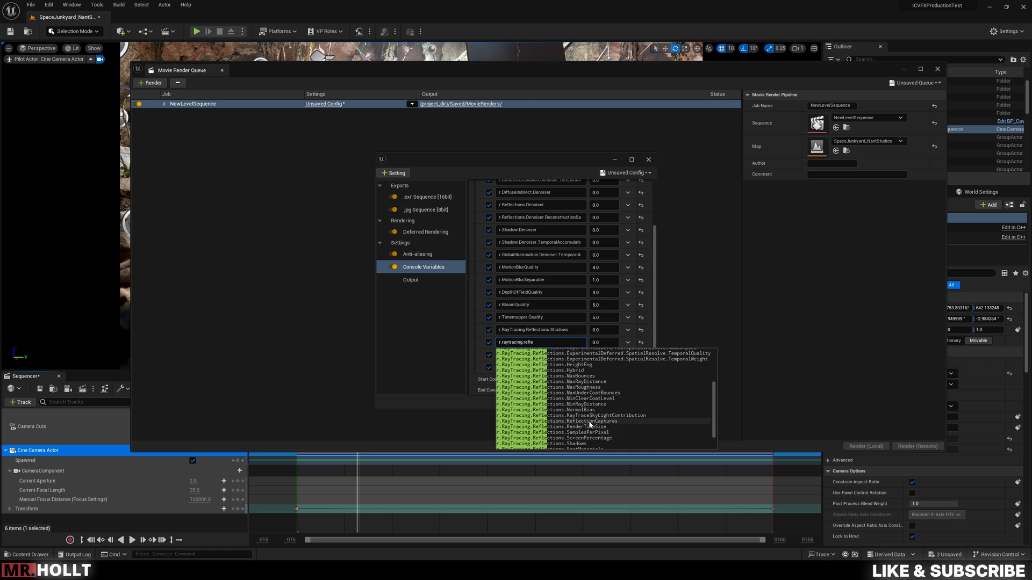
pyautogui.moveTo(580, 438)
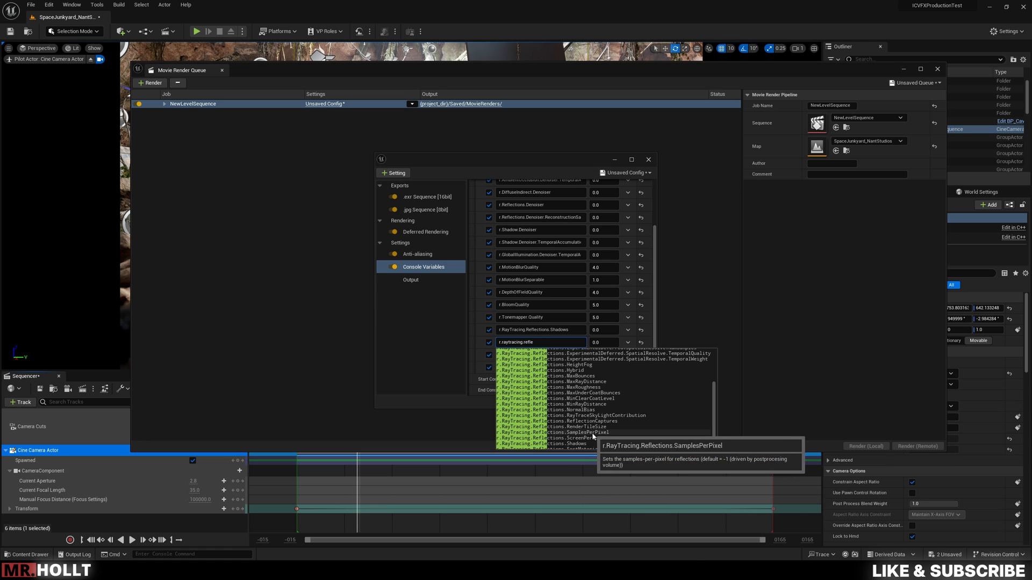
pyautogui.click(563, 432)
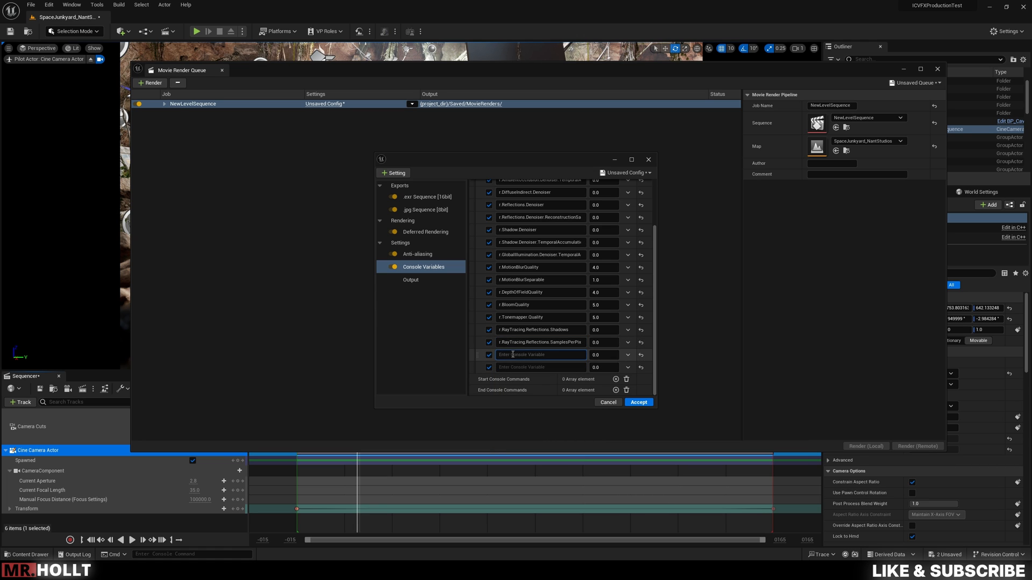
# Add r.RayTracing.Shadows.SamplesPerPixel and the global illumination denoiser cvar; samples-per-pixel set to 64
pyautogui.write('r.raytracing')
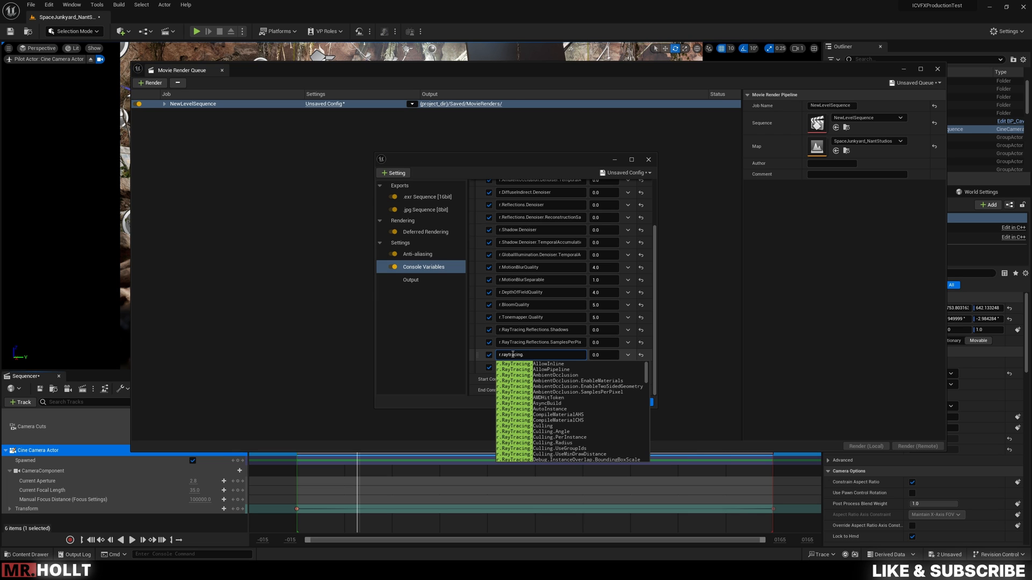
pyautogui.write('.shadow')
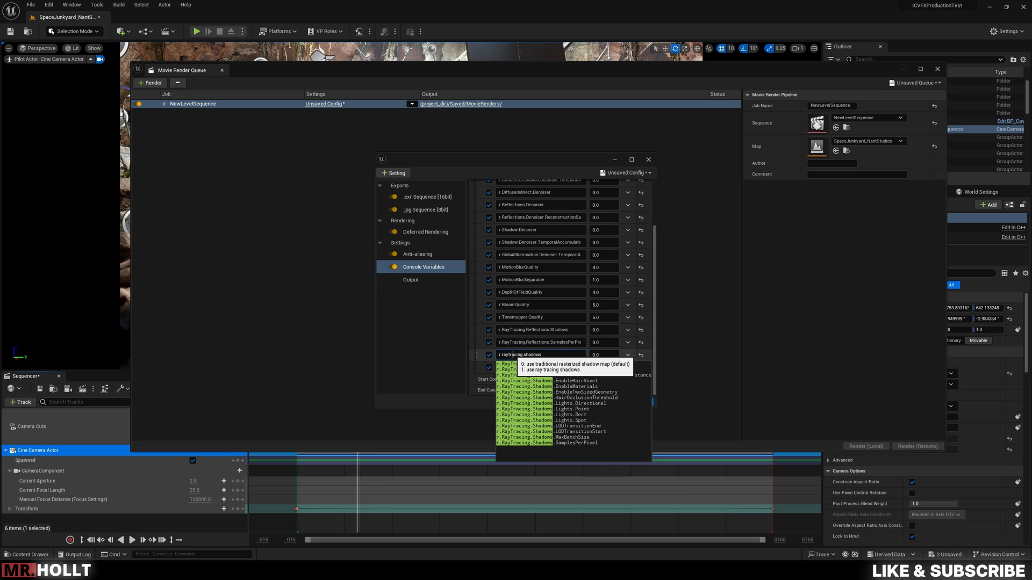
pyautogui.write('sa')
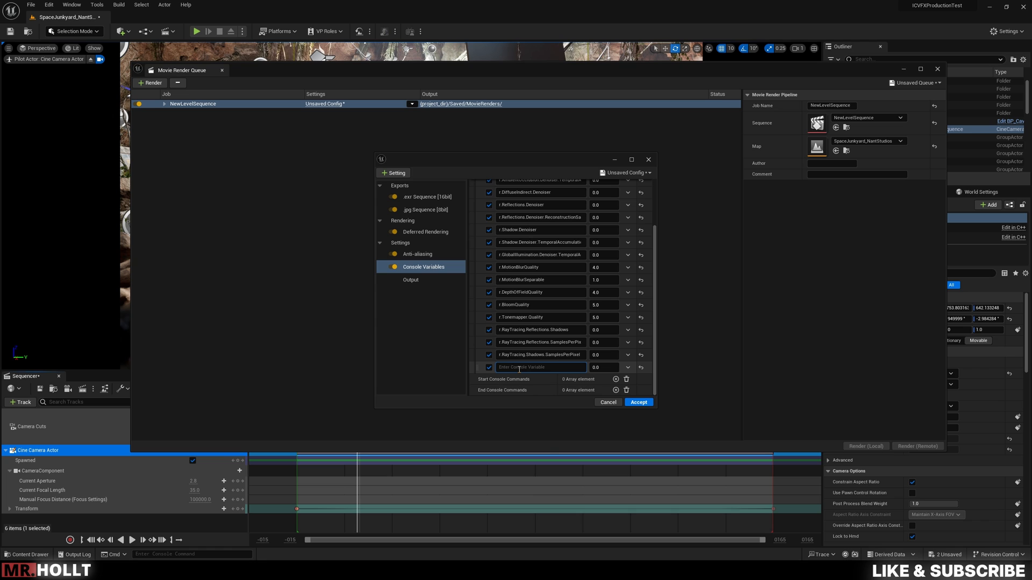
pyautogui.write('r.raytraci')
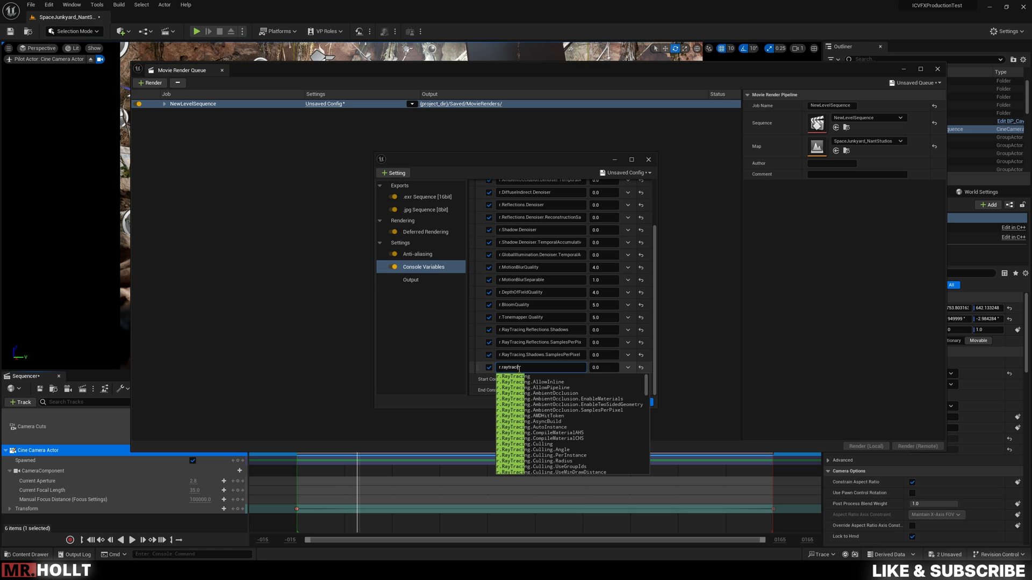
pyautogui.write('.gi')
pyautogui.click(604, 329)
pyautogui.write('2')
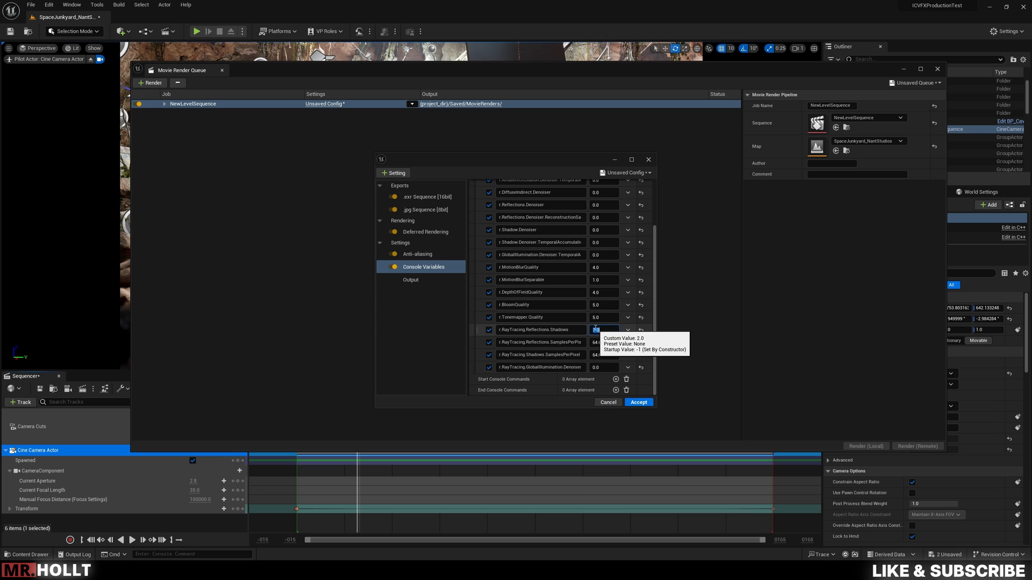
# Show the Output page at 1920×1080, toggling Use Custom Frame Rate back off
pyautogui.click(410, 279)
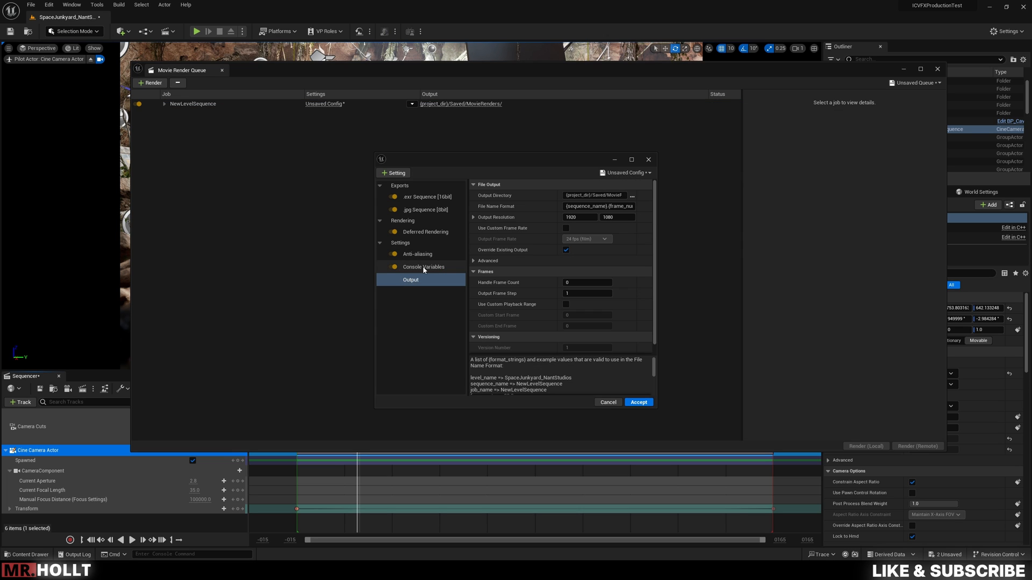
pyautogui.click(424, 267)
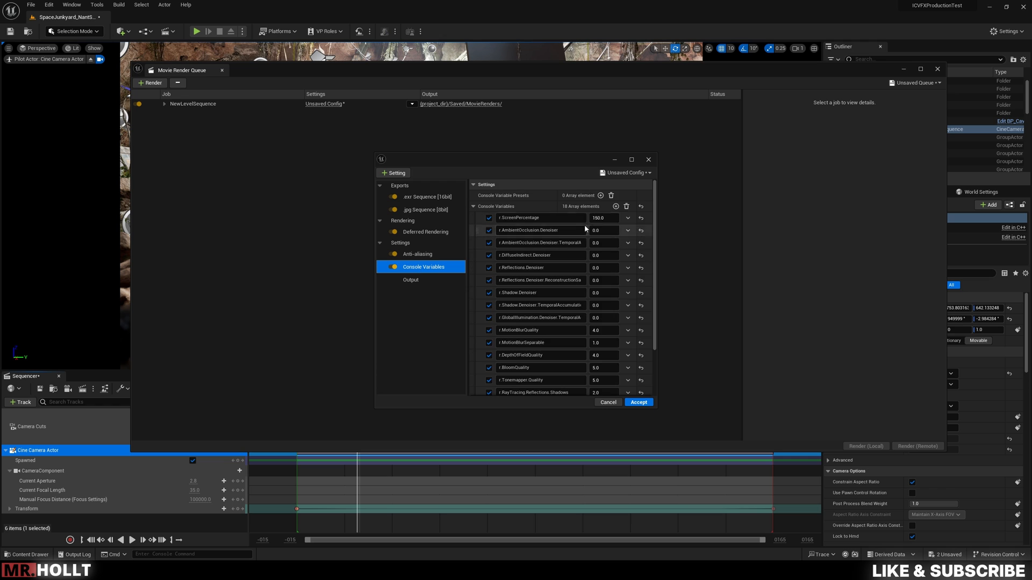
pyautogui.click(410, 280)
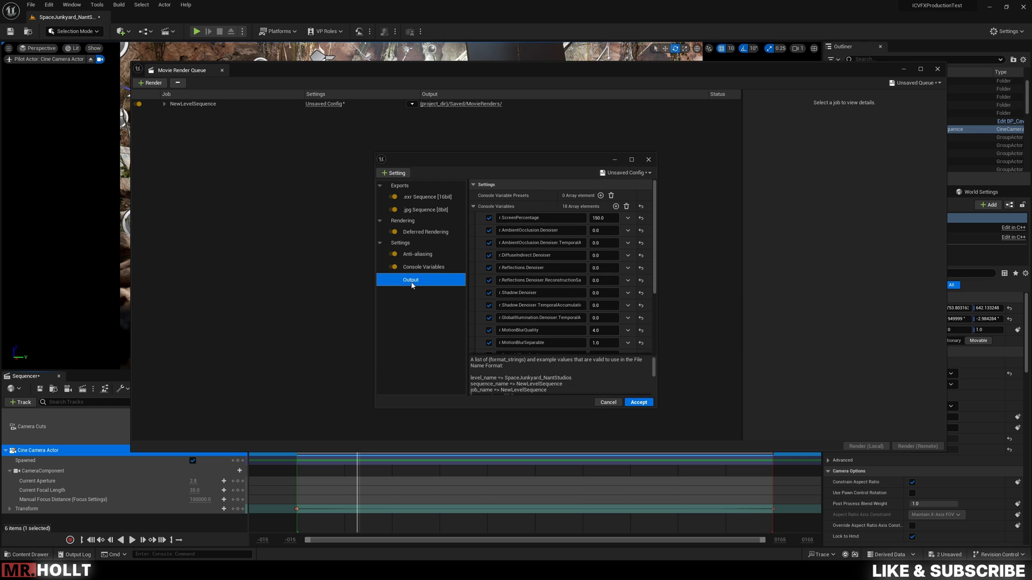
pyautogui.click(410, 280)
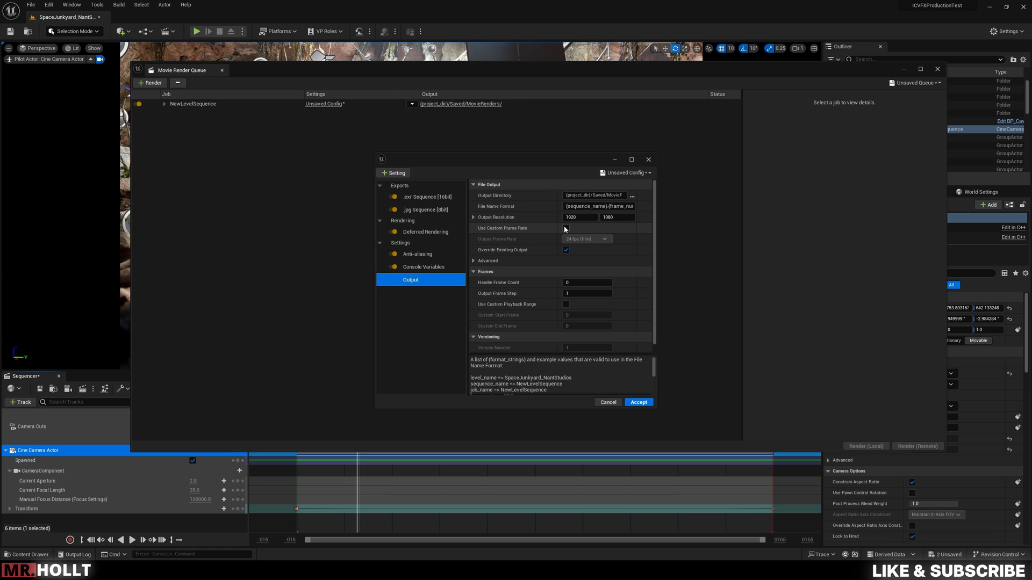
pyautogui.click(565, 227)
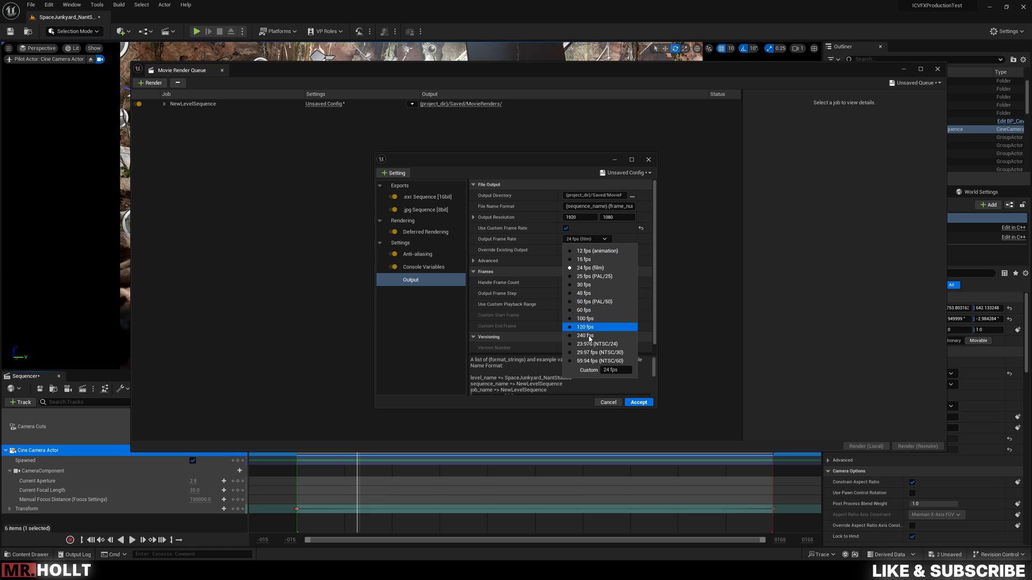
pyautogui.click(565, 228)
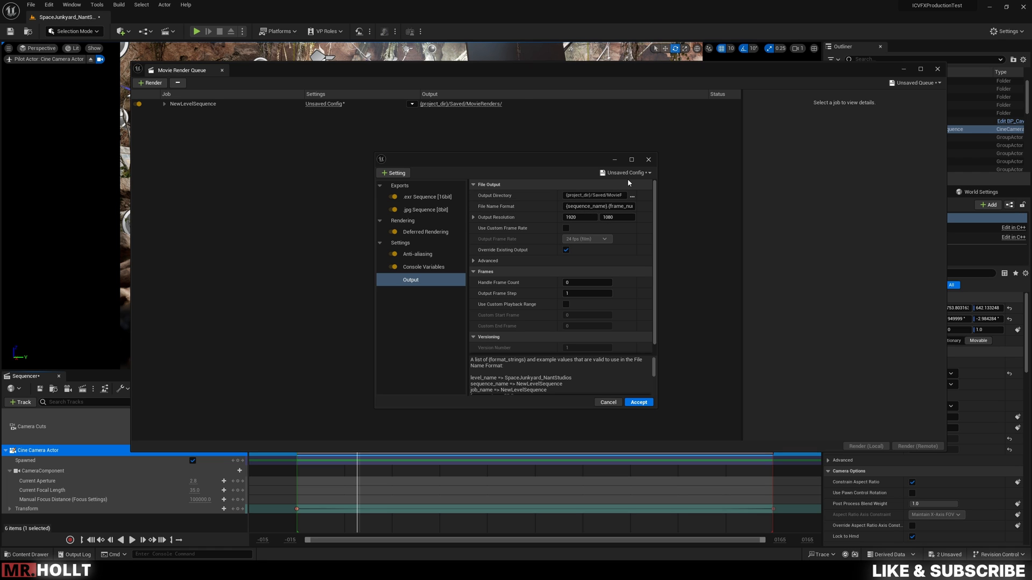
# Save the render settings via Save As Preset under the name PresentOmega
pyautogui.click(626, 173)
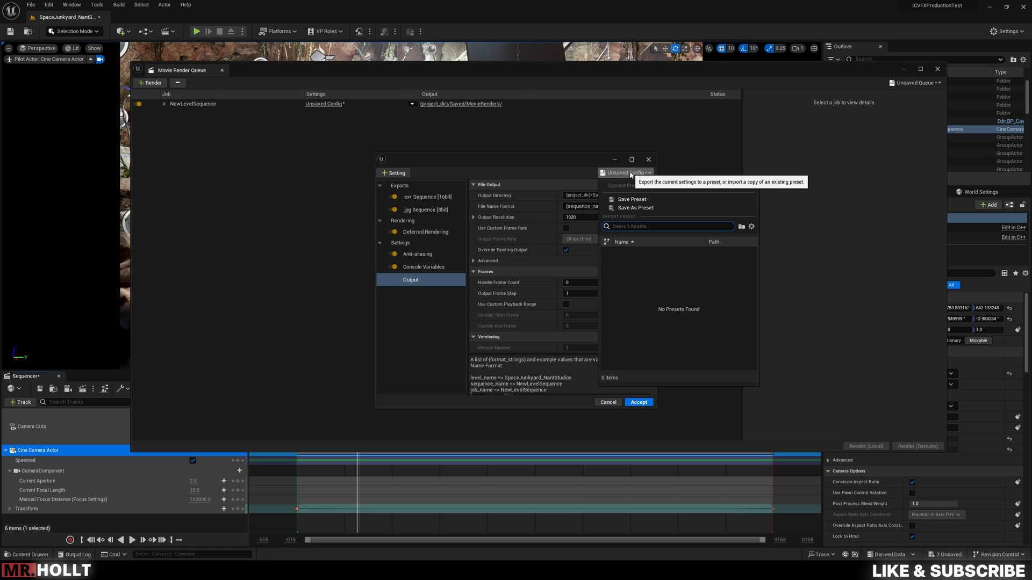
pyautogui.click(634, 208)
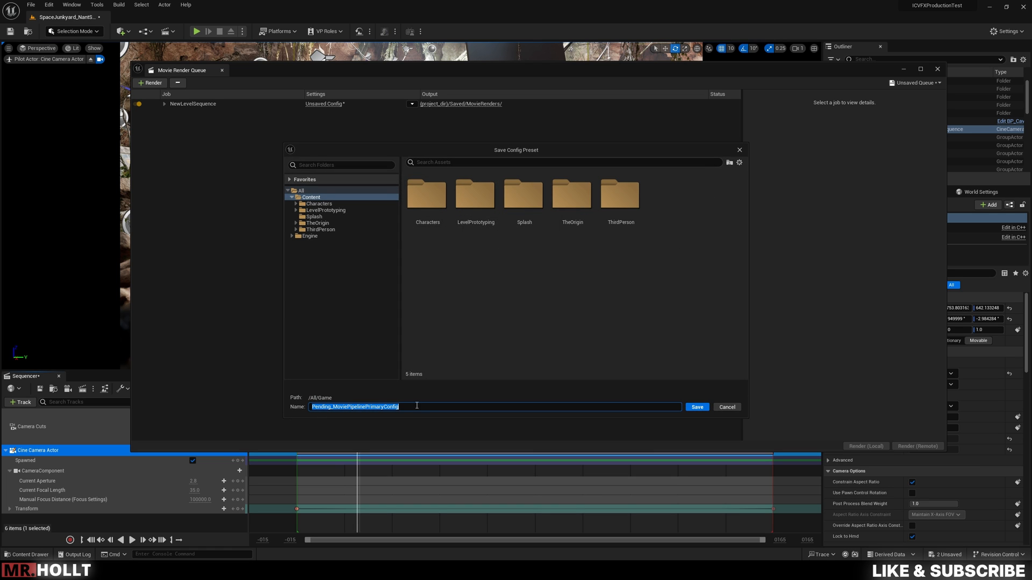
pyautogui.write('Pr')
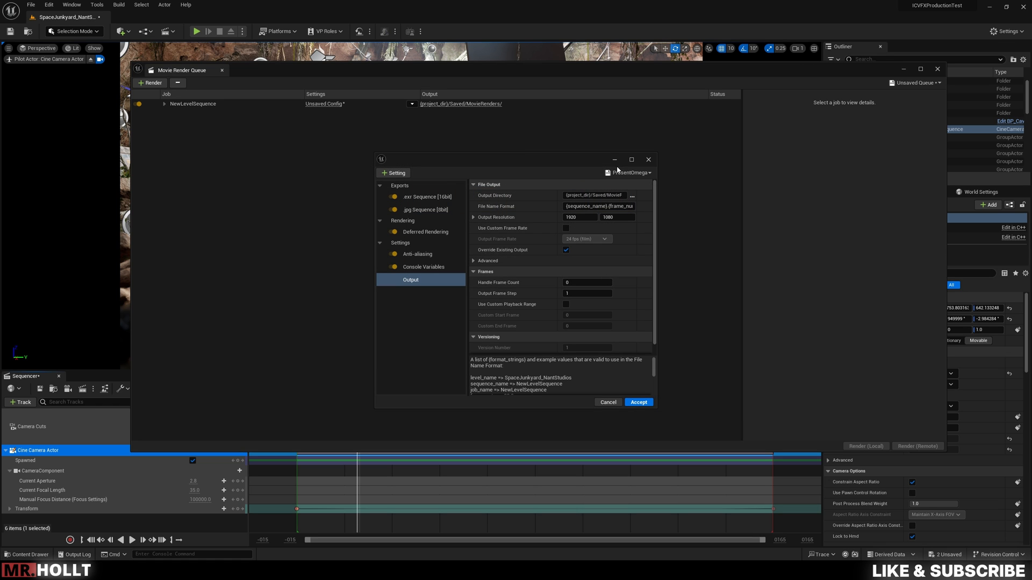
pyautogui.moveTo(663, 215)
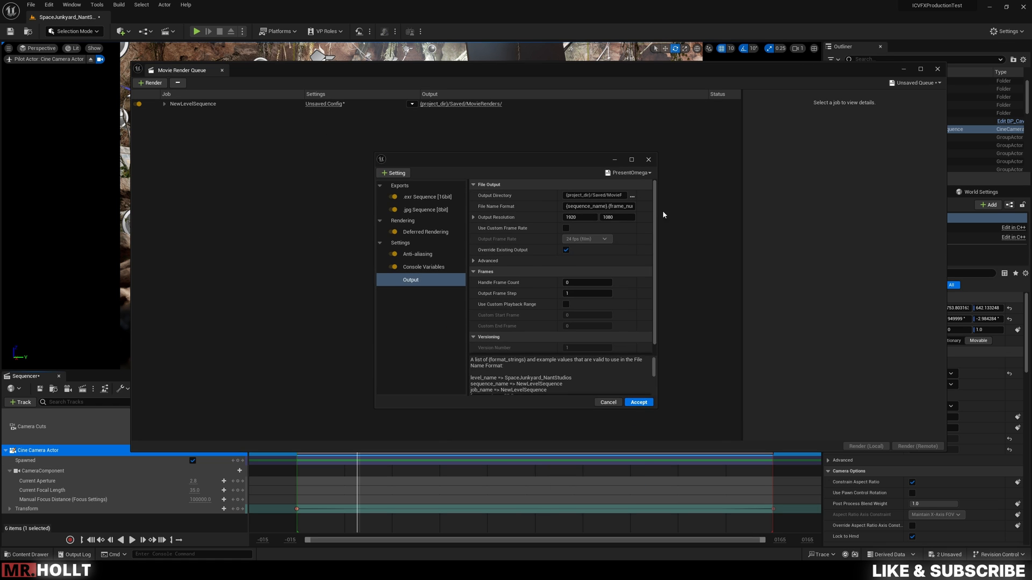
# Confirm PresentOmega is listed, accept it for the job, and reopen its settings
pyautogui.click(629, 173)
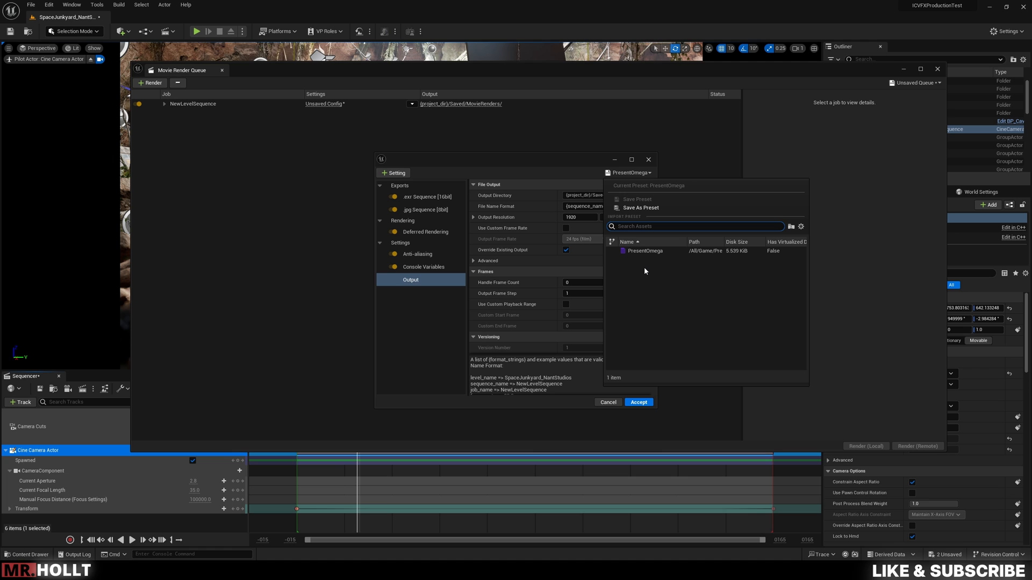
pyautogui.moveTo(687, 369)
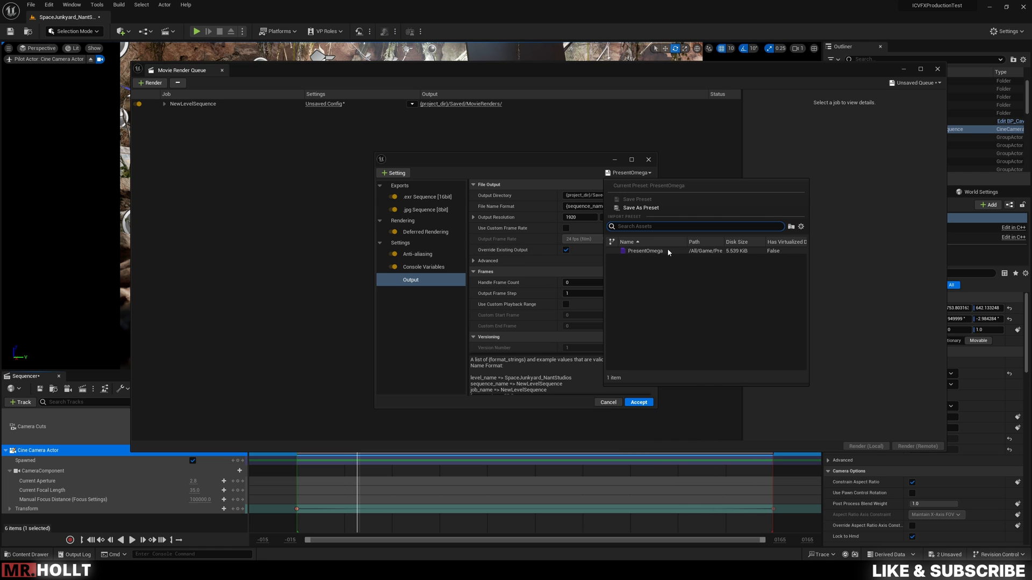
pyautogui.moveTo(645, 251)
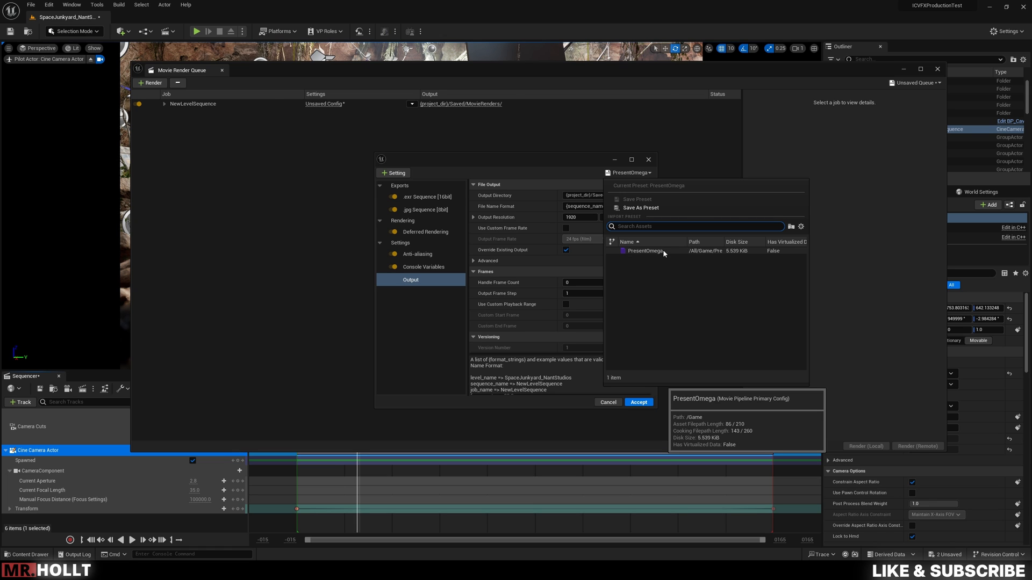
pyautogui.moveTo(704, 287)
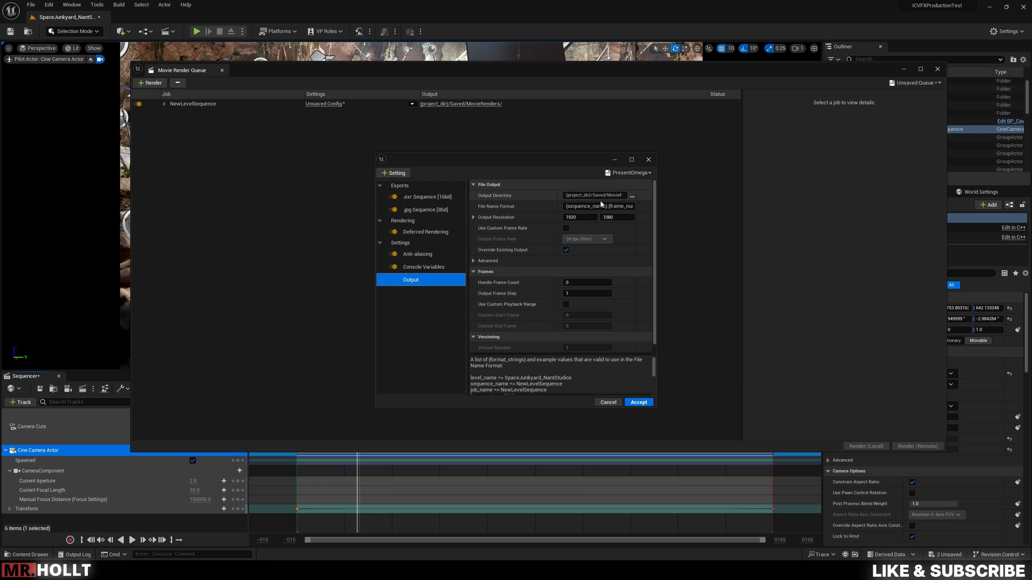
pyautogui.click(637, 402)
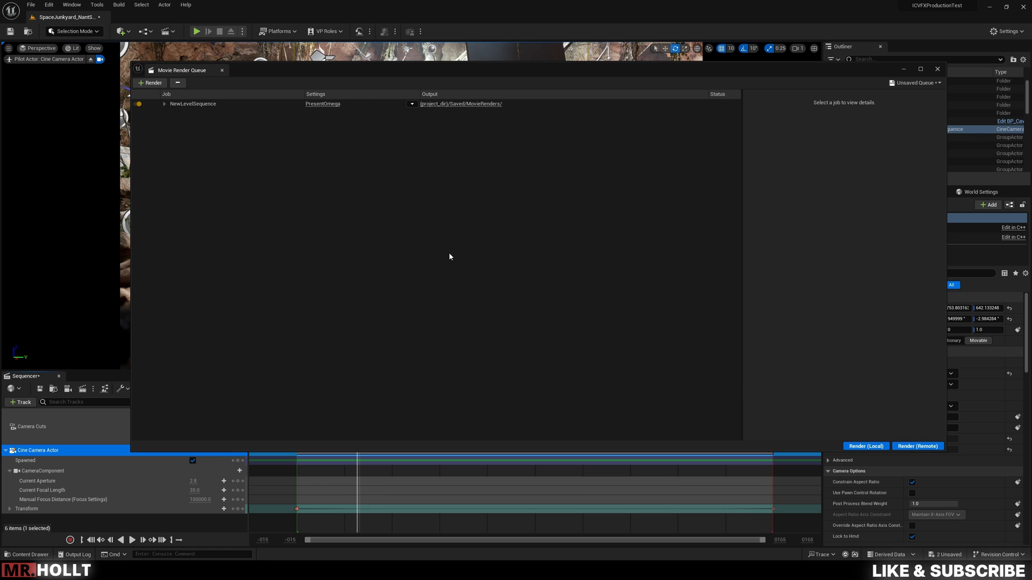
pyautogui.moveTo(866, 446)
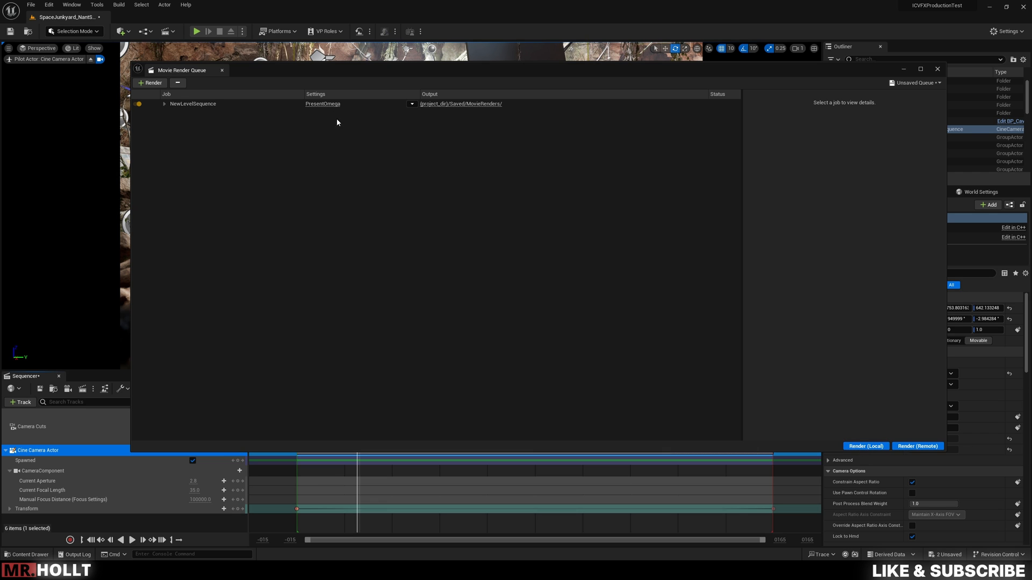
pyautogui.click(322, 103)
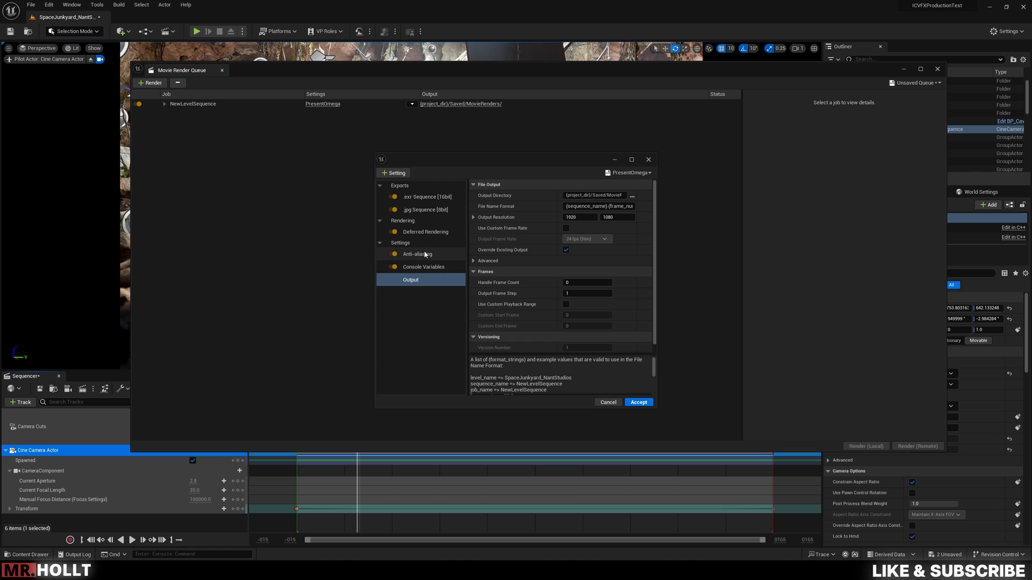
# Enable Override Anti Aliasing (36 spatial, 6 temporal samples), then return to Output
pyautogui.click(417, 254)
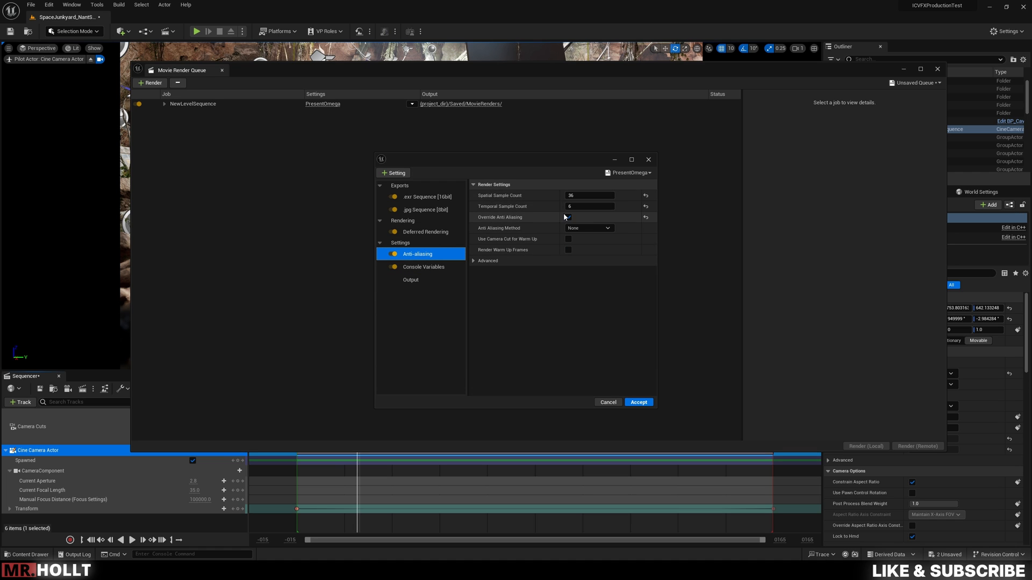
pyautogui.click(568, 217)
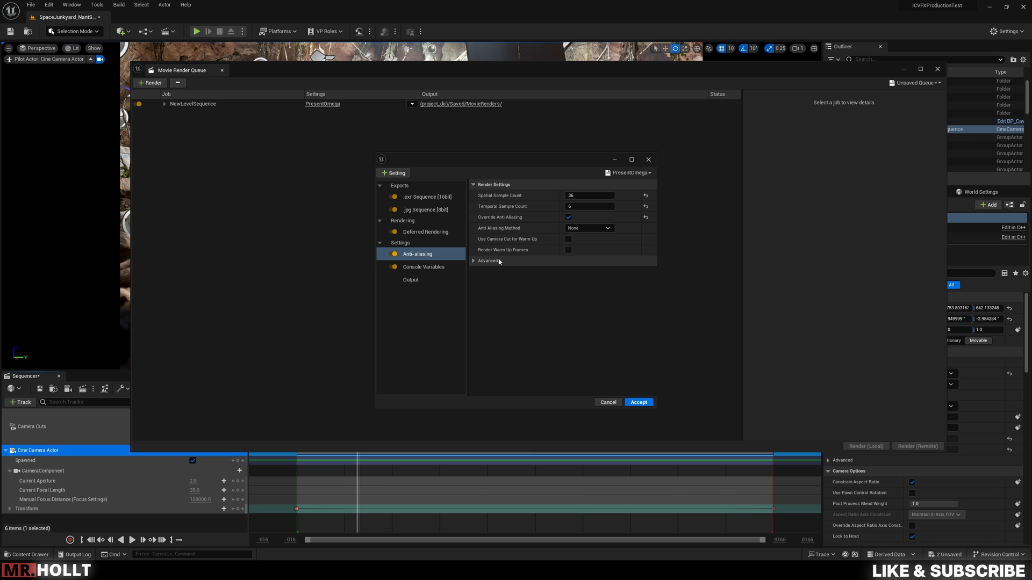
pyautogui.click(410, 279)
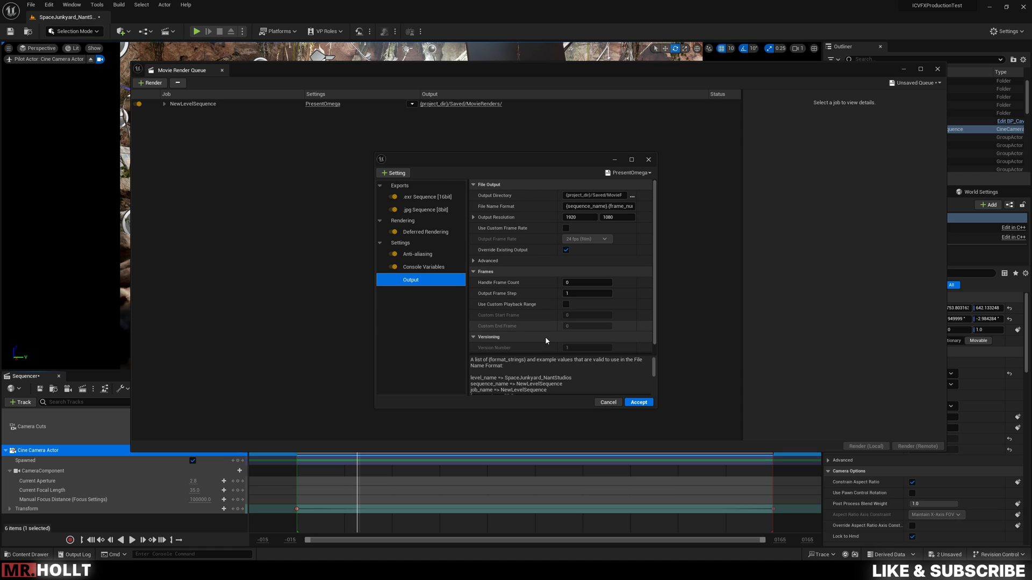
# Accept the PresentOmega settings and return to the NewLevelSequence job in the queue
pyautogui.click(637, 402)
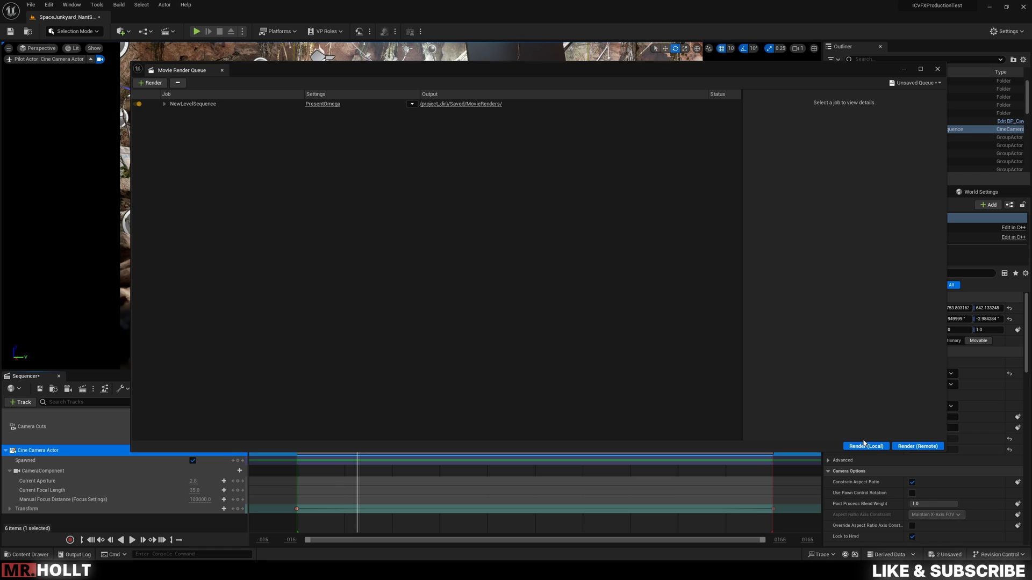
pyautogui.moveTo(672, 234)
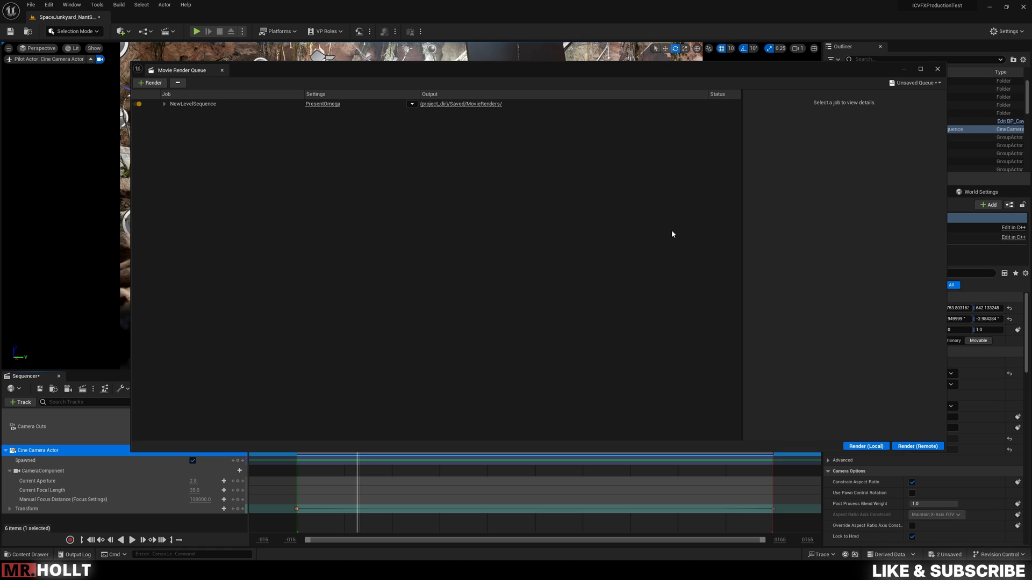